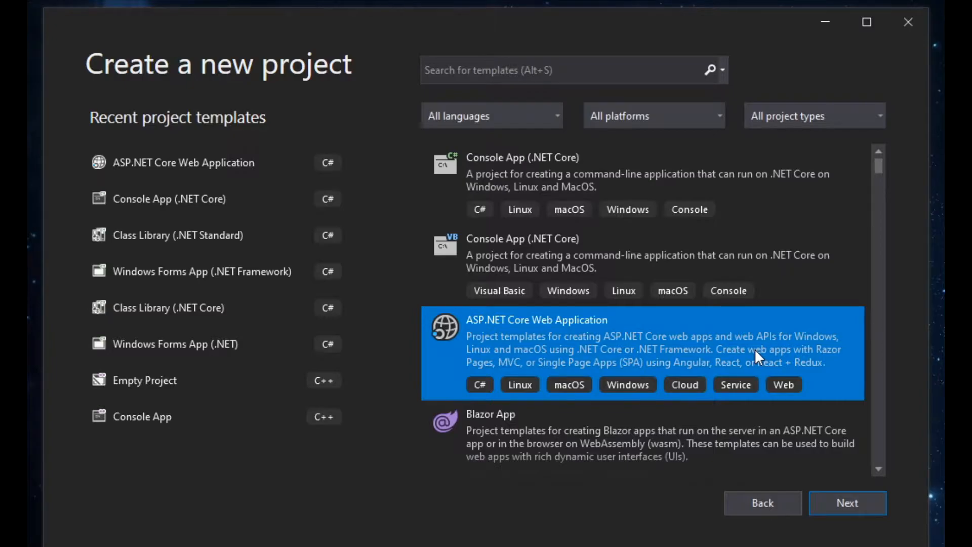
pyautogui.moveTo(598, 353)
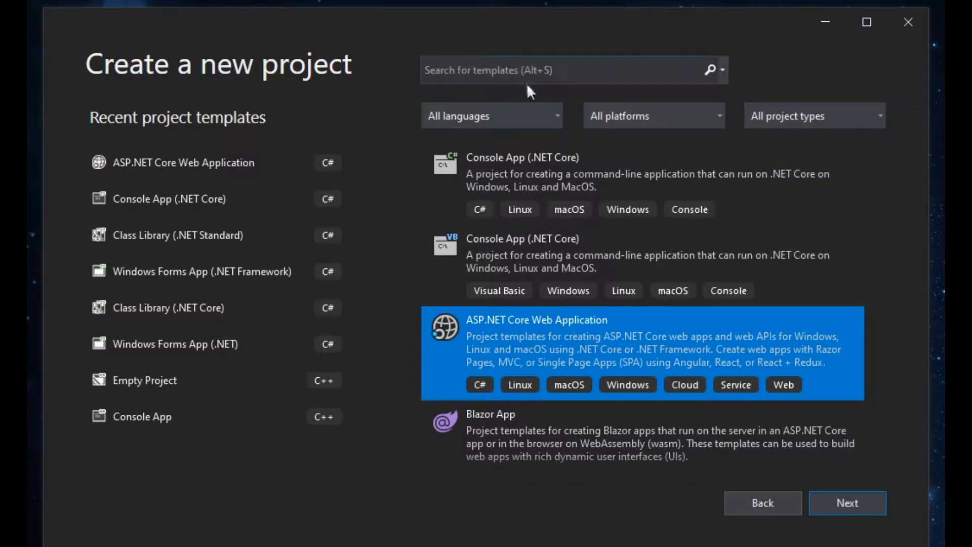
pyautogui.moveTo(928, 525)
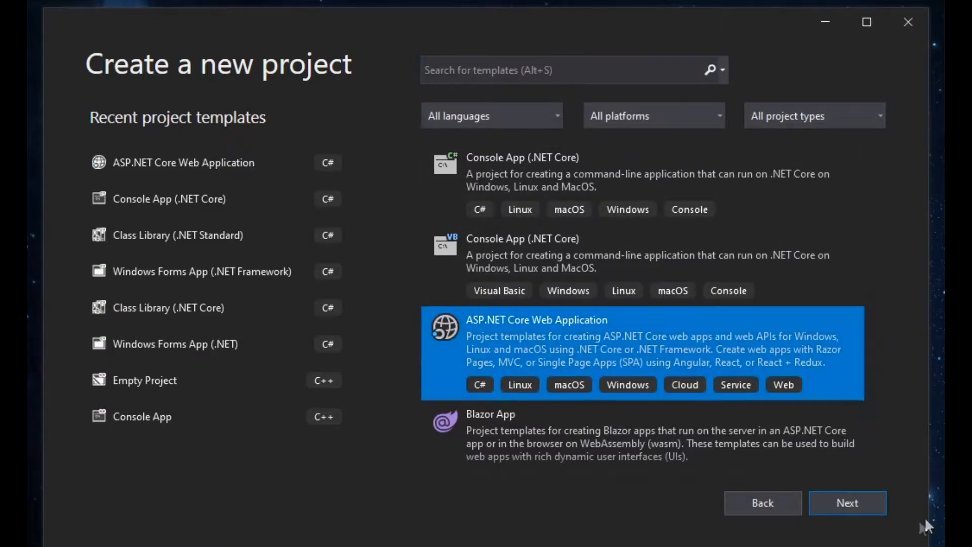
# Choose the ASP.NET Core Web Application template and continue to project configuration.
pyautogui.click(848, 503)
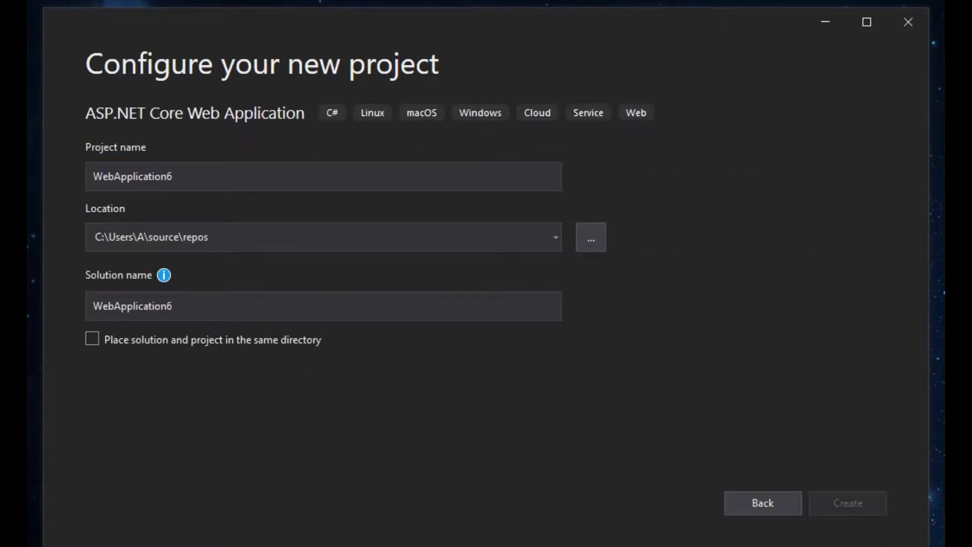
# Create the WebApplication6 project using the ASP.NET Core 3.1 API template.
pyautogui.click(762, 503)
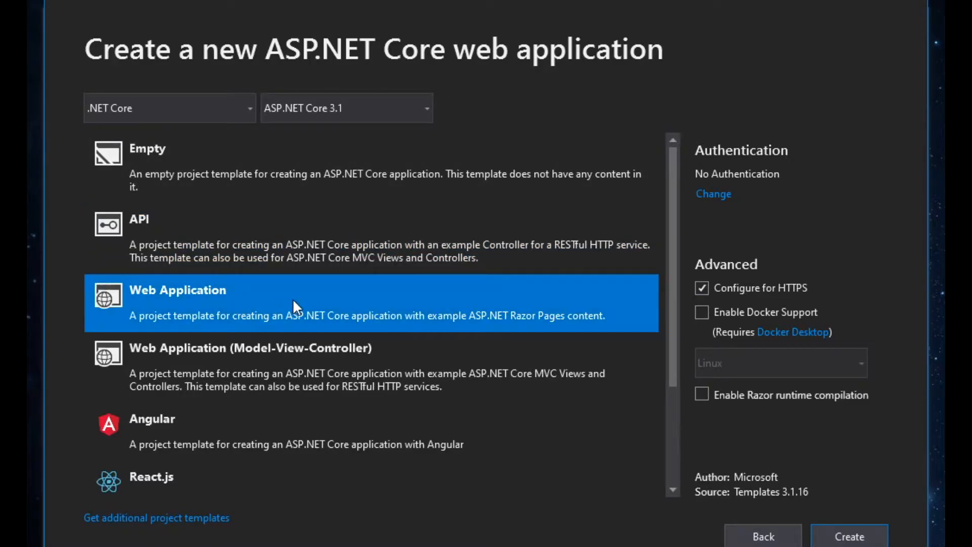
pyautogui.click(248, 366)
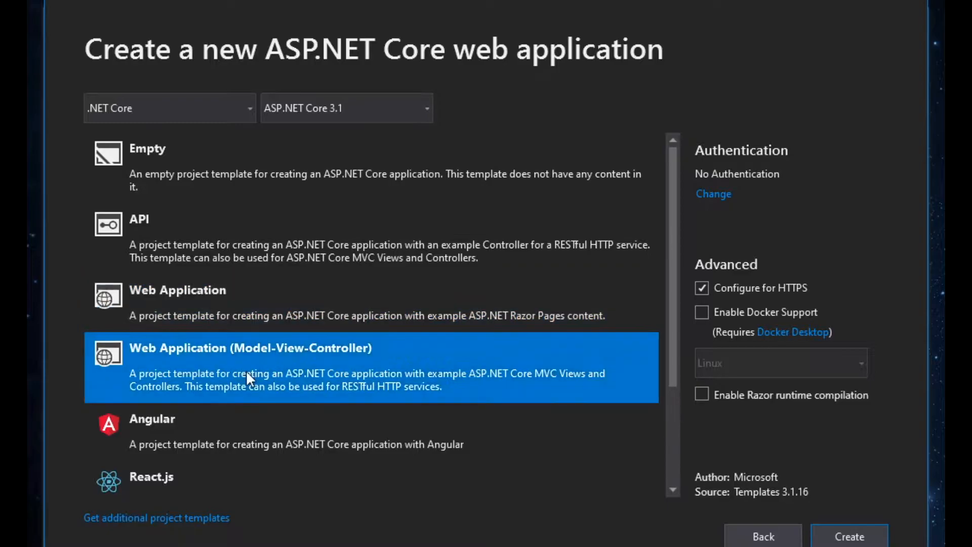
pyautogui.moveTo(309, 304)
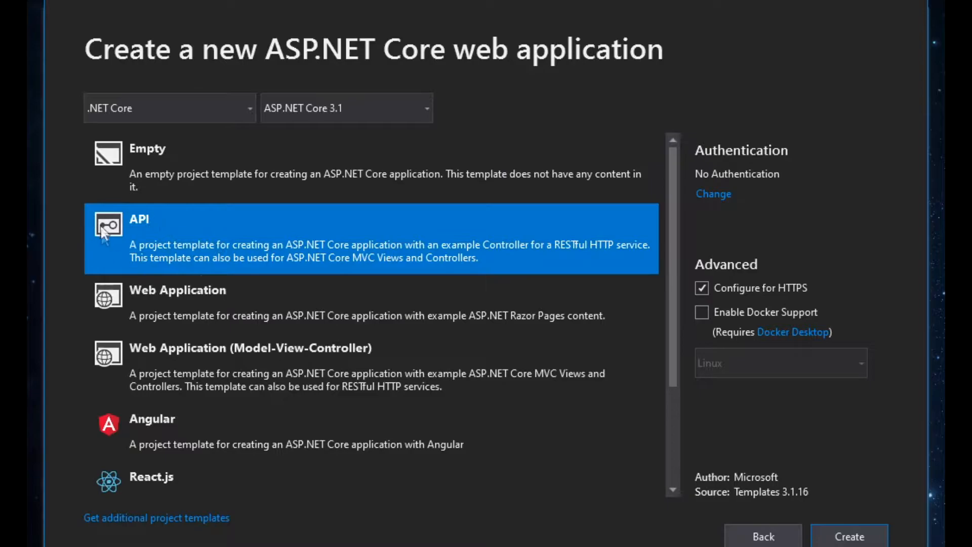
pyautogui.click(849, 536)
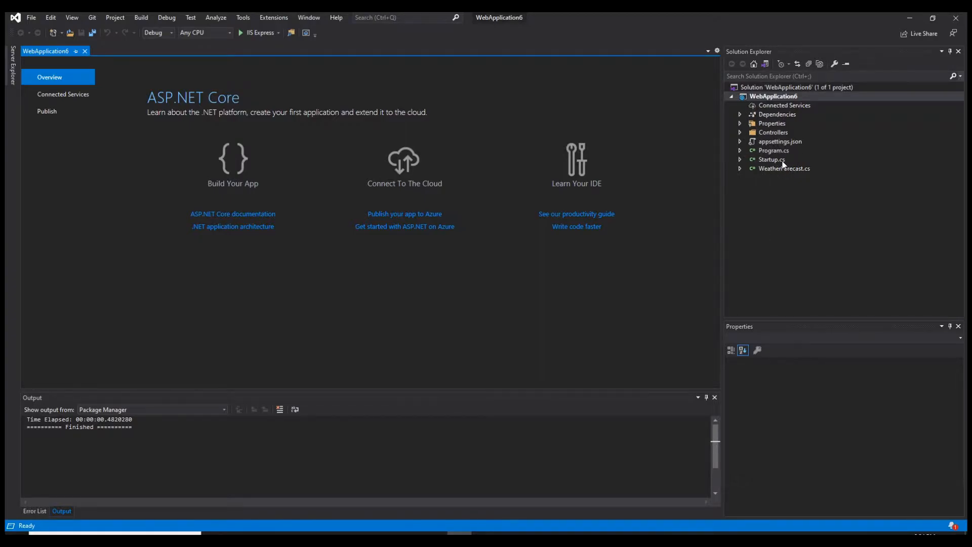
# Open Program.cs to review its Main method calling CreateHostBuilder.
pyautogui.click(784, 168)
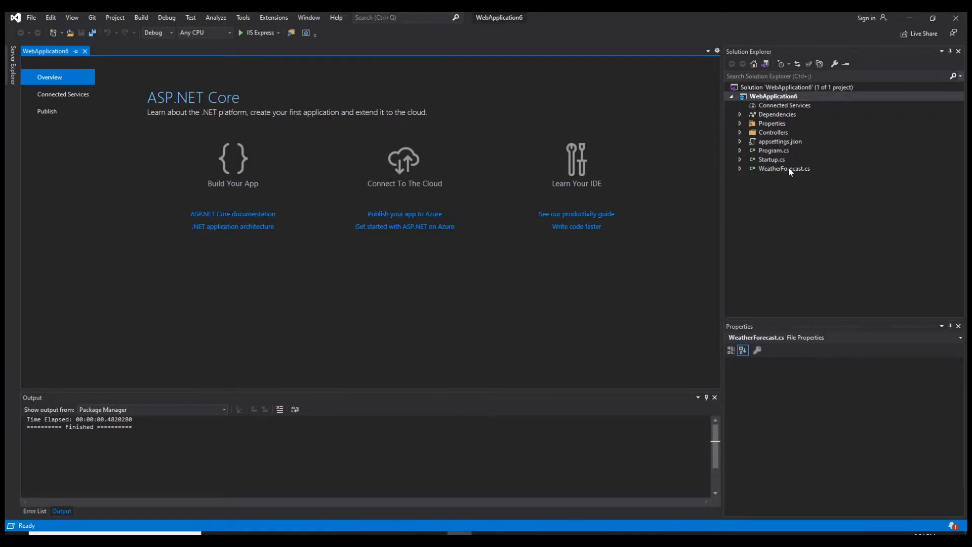
pyautogui.doubleClick(784, 169)
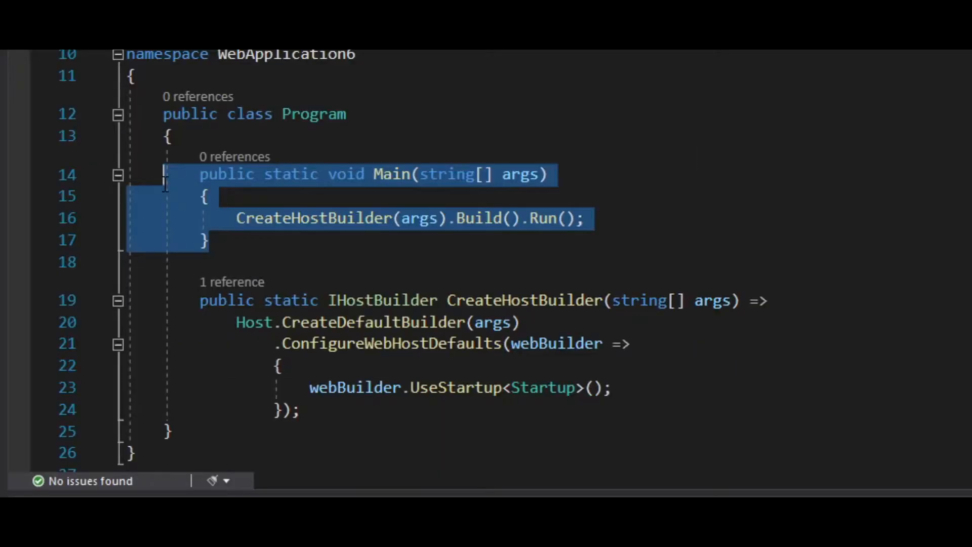
pyautogui.moveTo(392, 175)
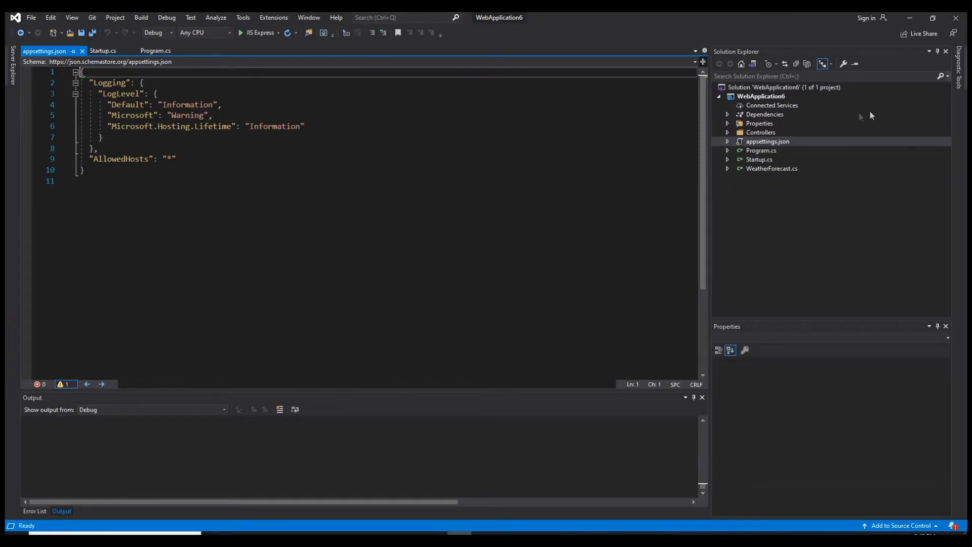
# Review Startup.cs, scrolling through the ConfigureServices and Configure methods.
pyautogui.click(102, 51)
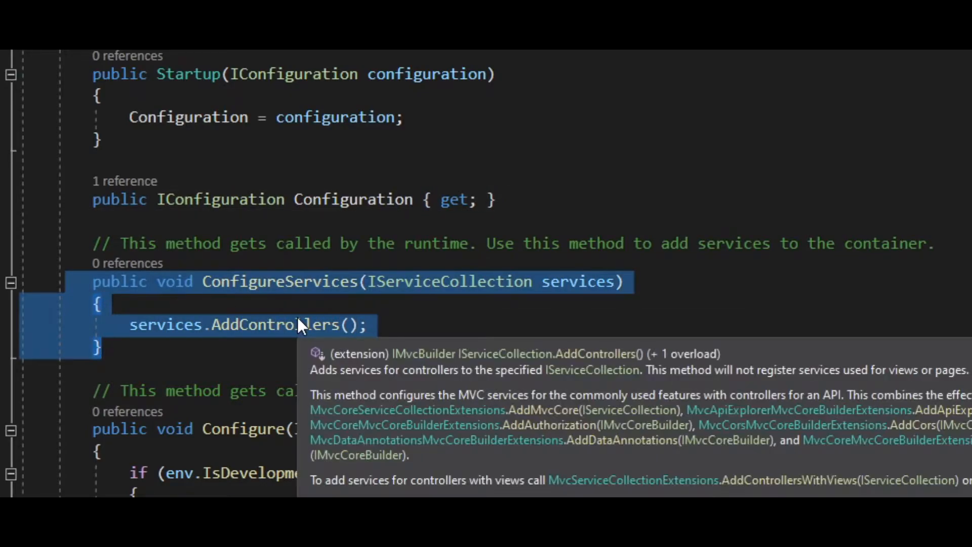
pyautogui.moveTo(409, 347)
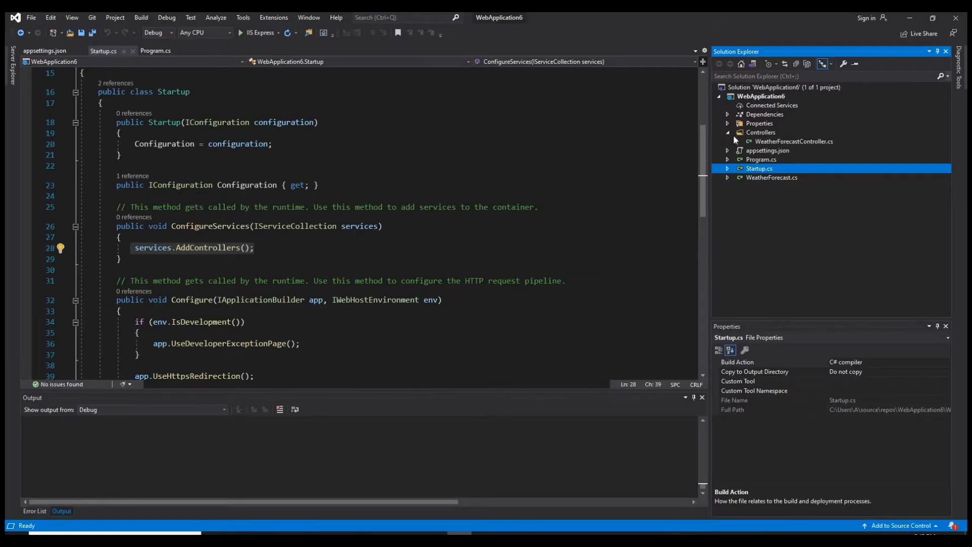
pyautogui.scroll(-3)
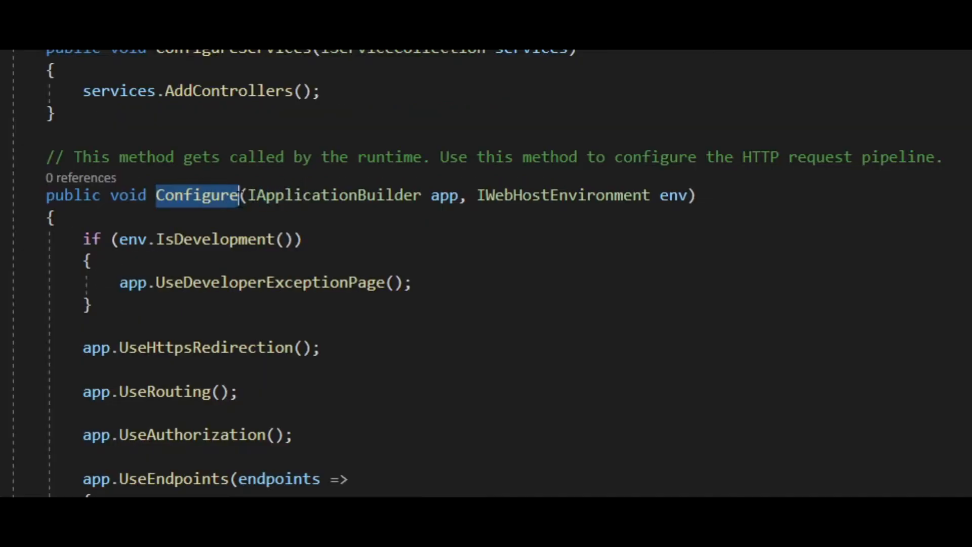
pyautogui.scroll(-3)
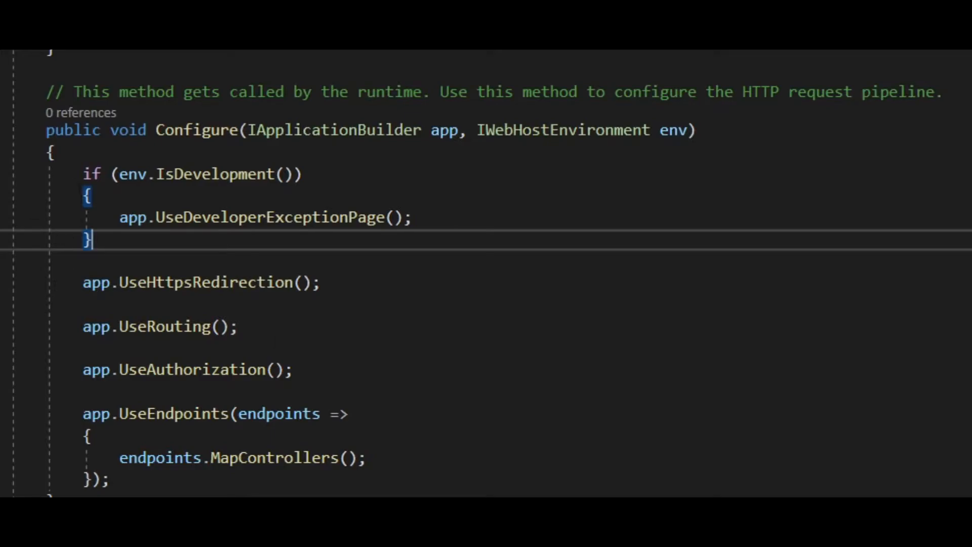
pyautogui.tripleClick(199, 282)
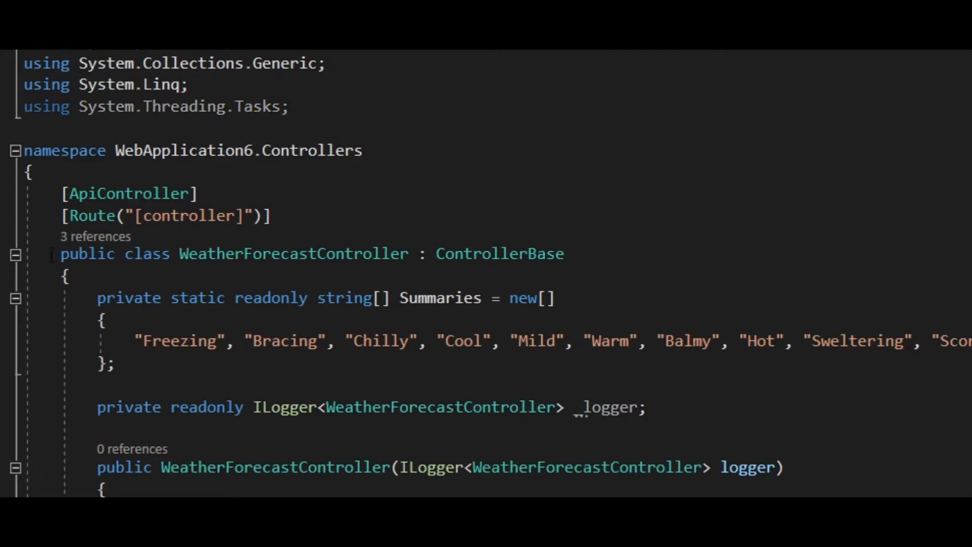
# Delete the sample code inside WeatherForecastController, keeping the ApiController and Route attributes.
pyautogui.doubleClick(499, 254)
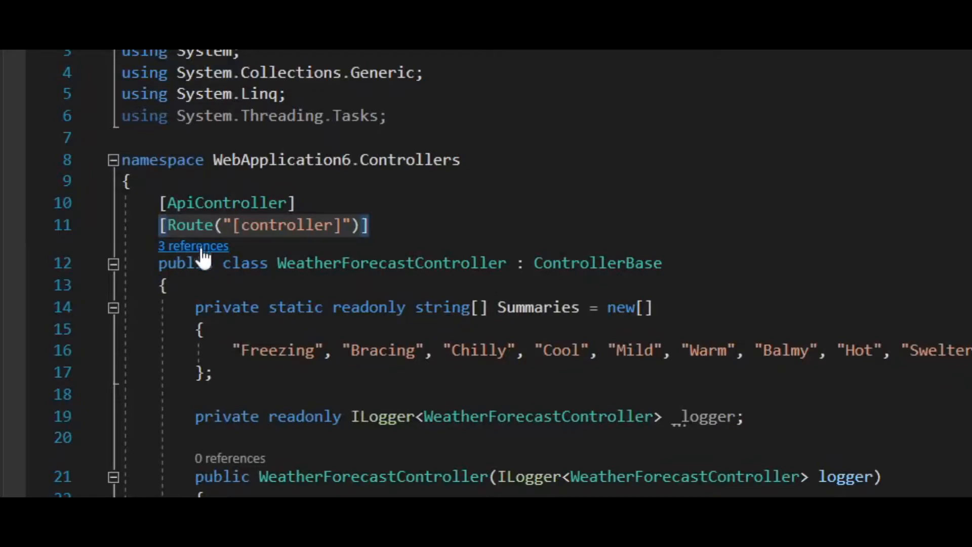
pyautogui.moveTo(450, 231)
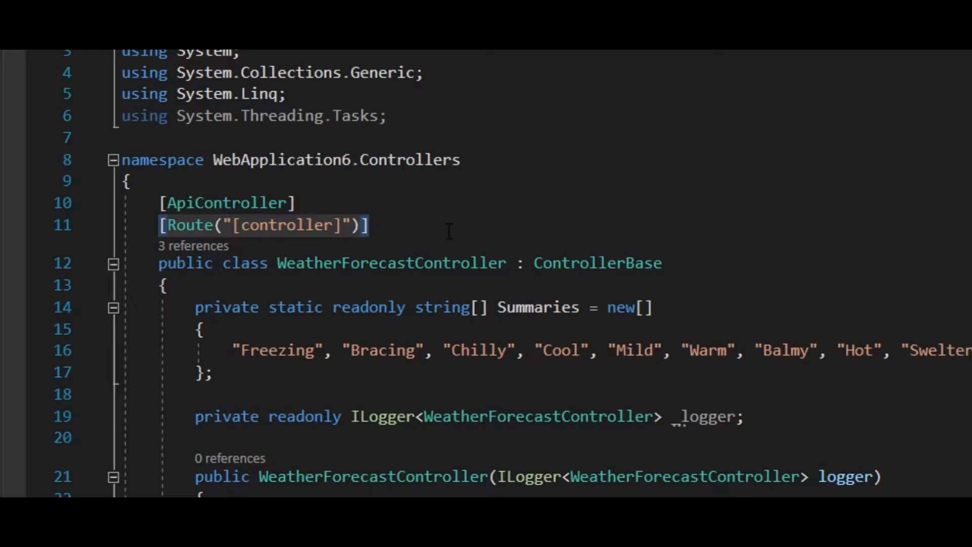
pyautogui.scroll(-3)
pyautogui.write('public')
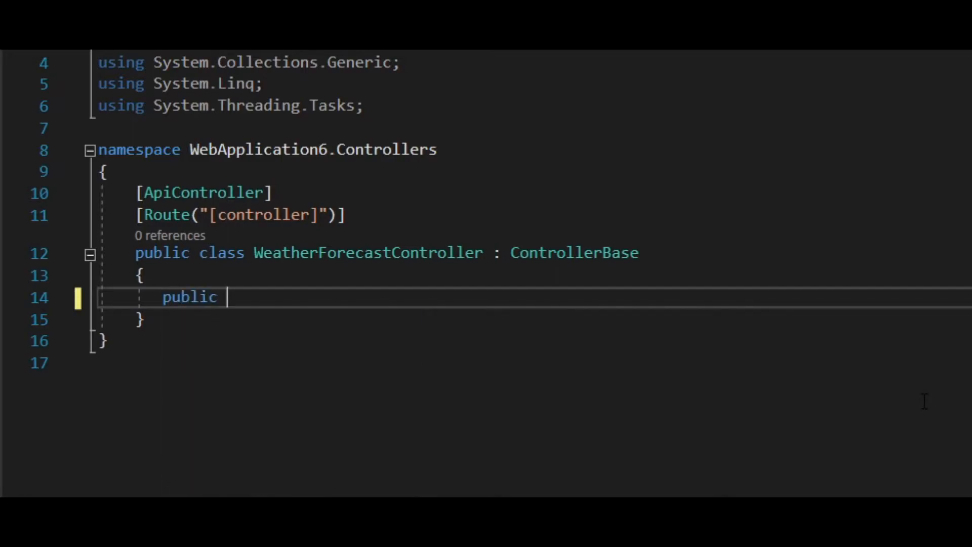
# Write a GetName() method in the controller that returns "John Doe".
pyautogui.write('voi')
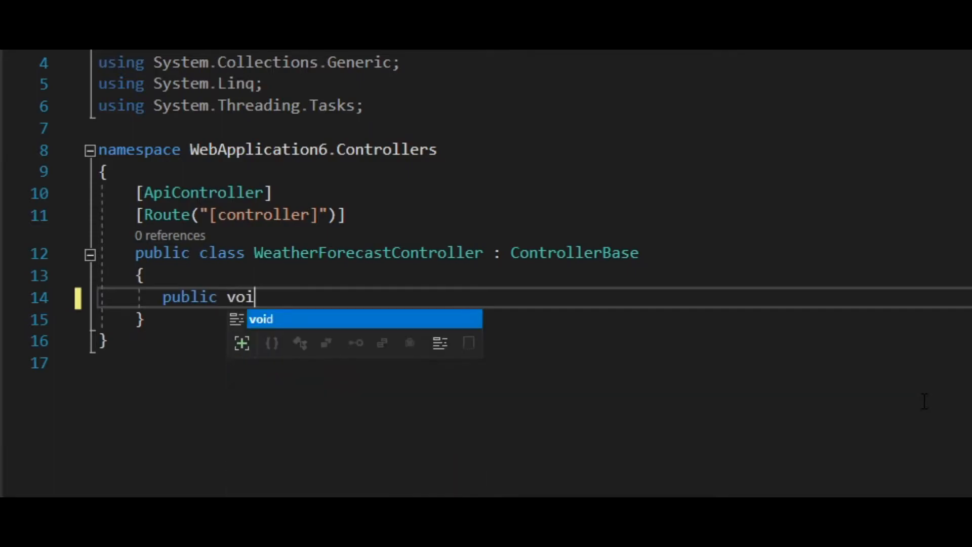
pyautogui.write('string')
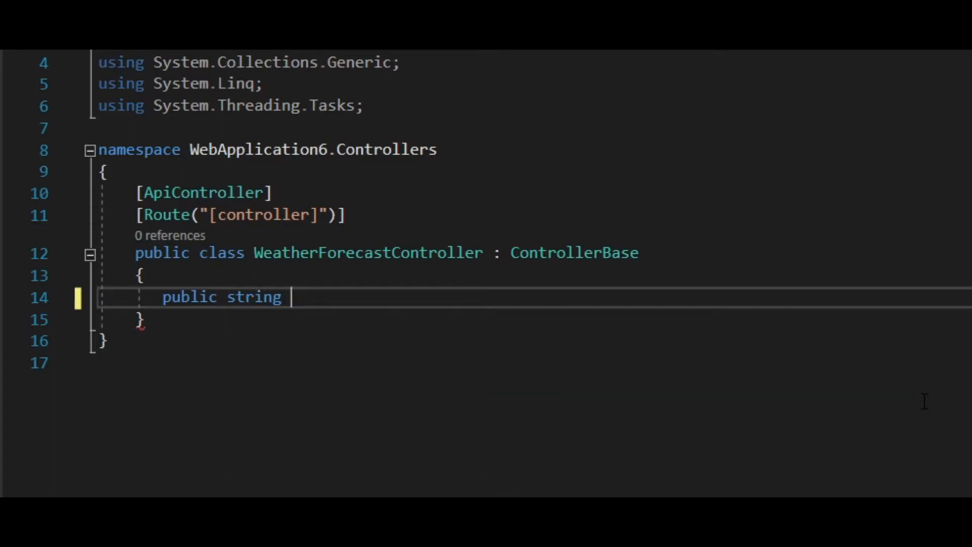
pyautogui.write('GetN')
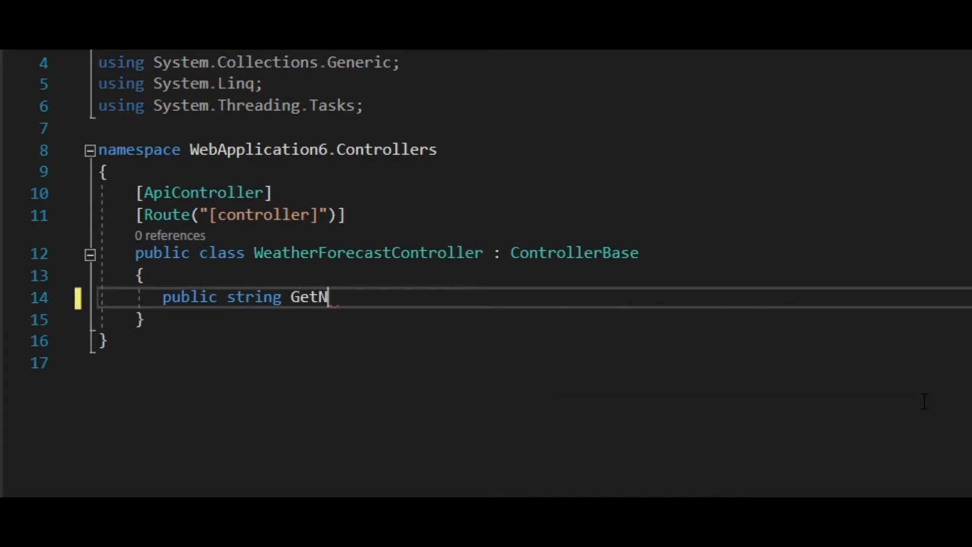
pyautogui.write('ame()')
pyautogui.write('return')
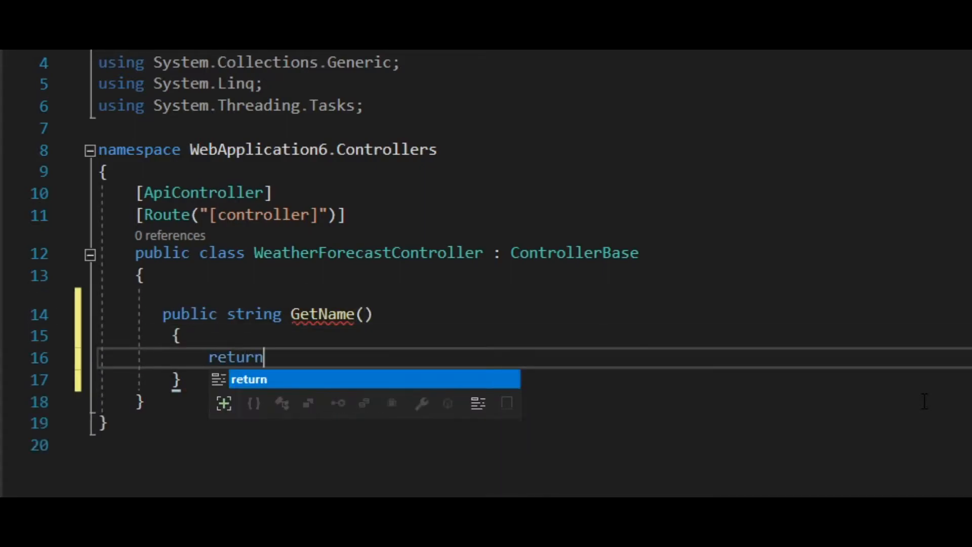
pyautogui.write('"John Doe";')
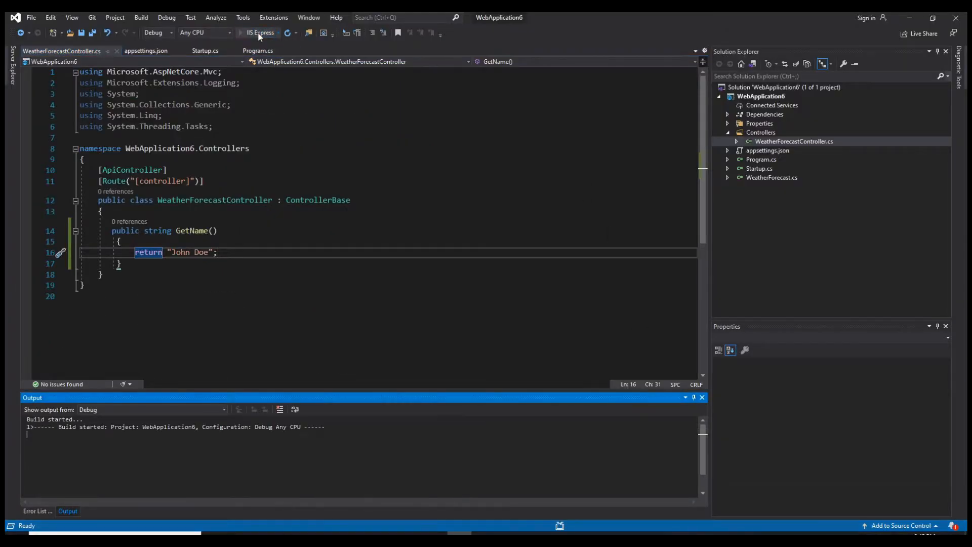
# Confirm "John Doe" at /weatherforecast, then inspect the [controller] route token and class name.
pyautogui.click(259, 33)
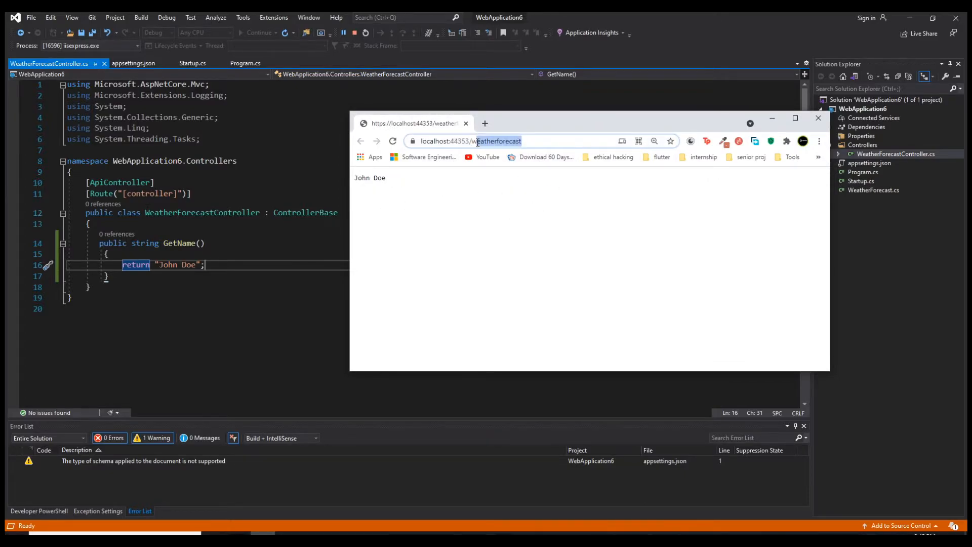
pyautogui.click(818, 118)
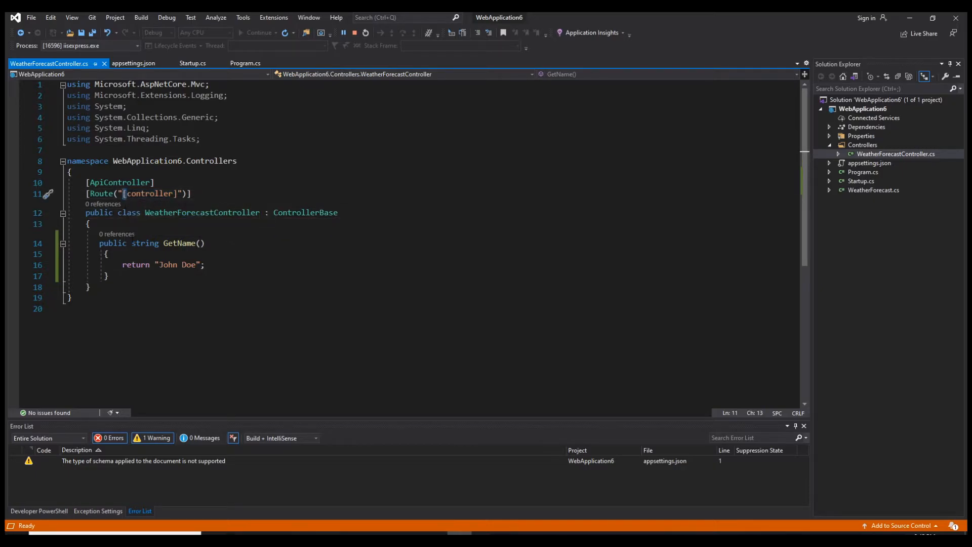
pyautogui.doubleClick(149, 193)
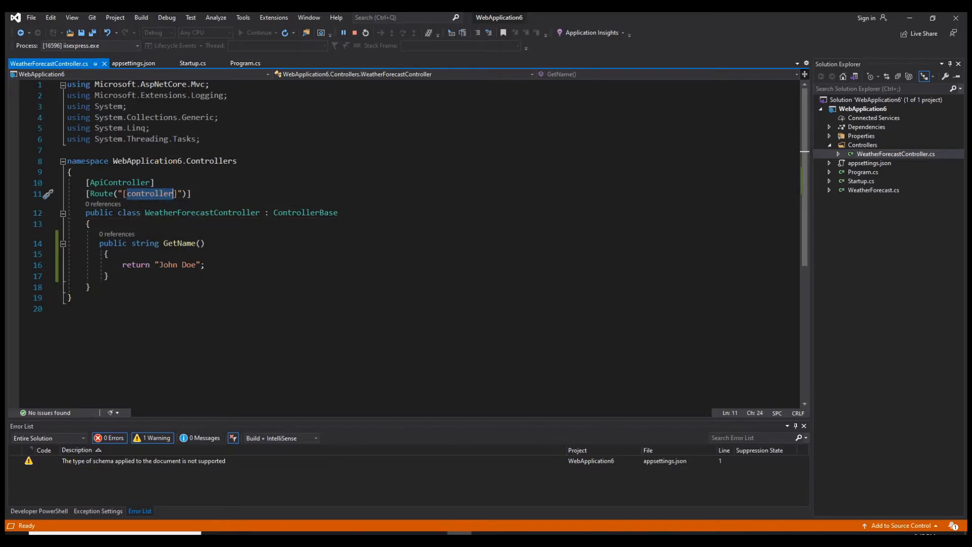
pyautogui.doubleClick(203, 212)
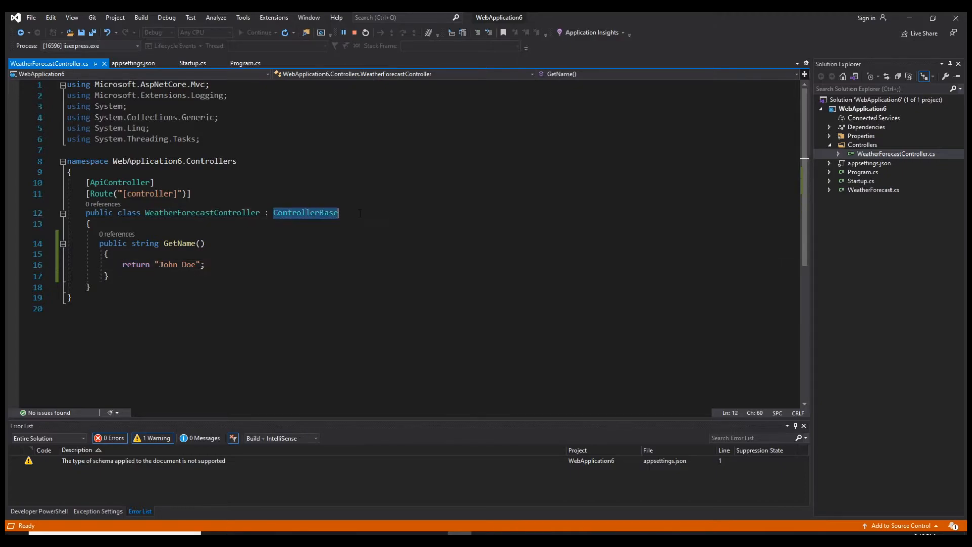
pyautogui.doubleClick(199, 212)
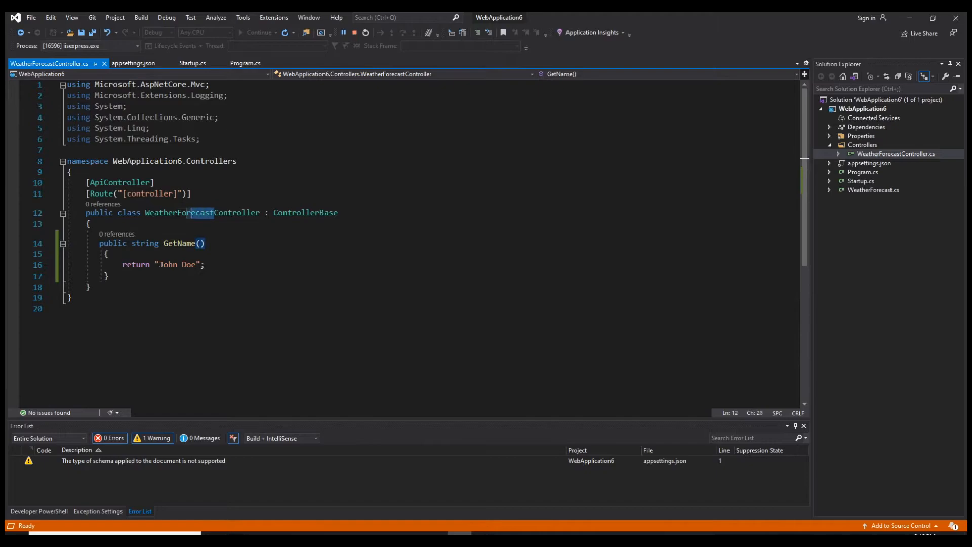
pyautogui.doubleClick(202, 212)
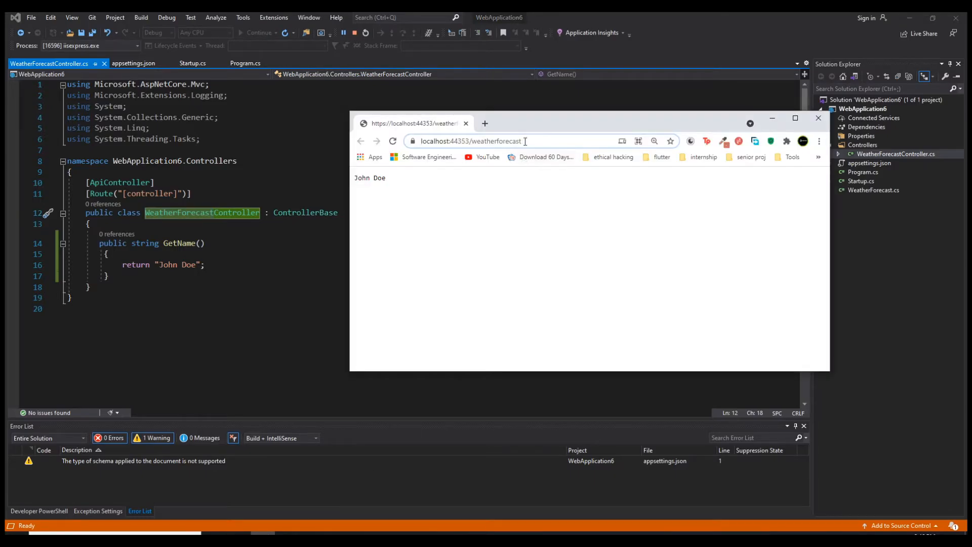
pyautogui.doubleClick(517, 141)
pyautogui.write('public int GetAge(')
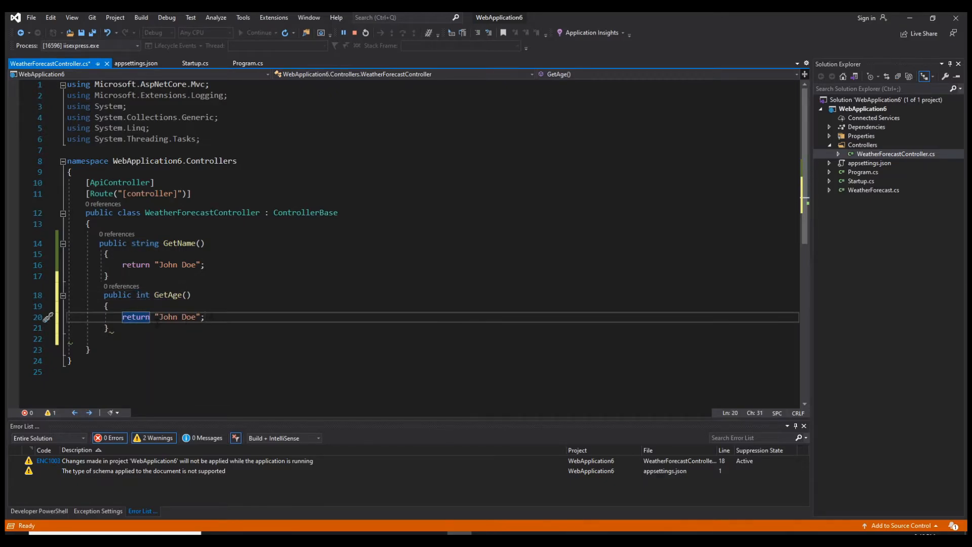
# Add GetAge returning 10 on a "getAge" route and verify 10 at /weatherforecast/getAge.
pyautogui.write('10;')
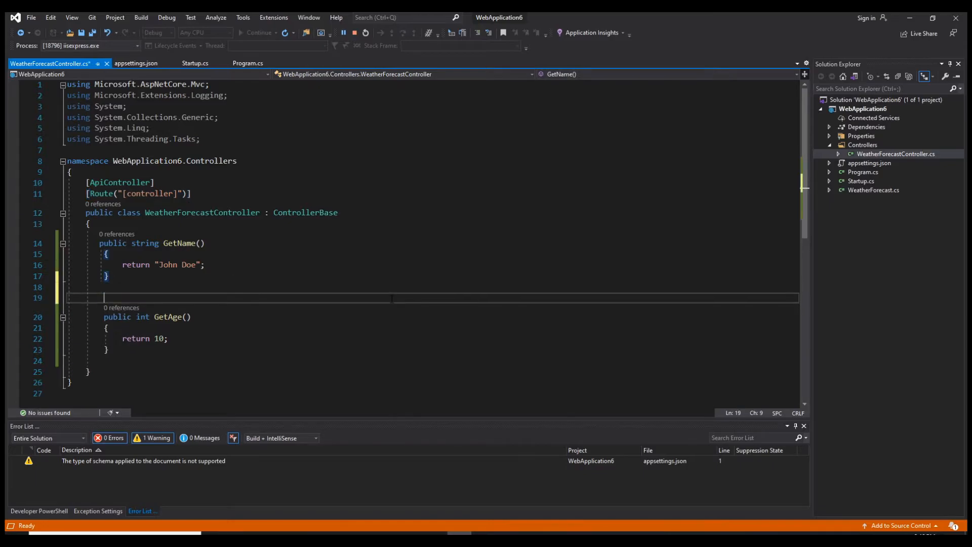
pyautogui.write('[Route("[controller]")]')
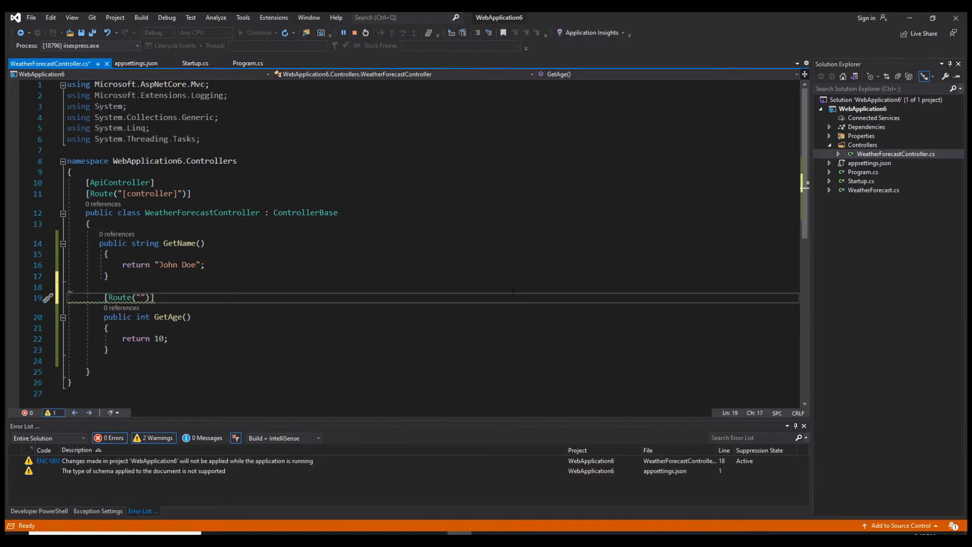
pyautogui.write('getAge')
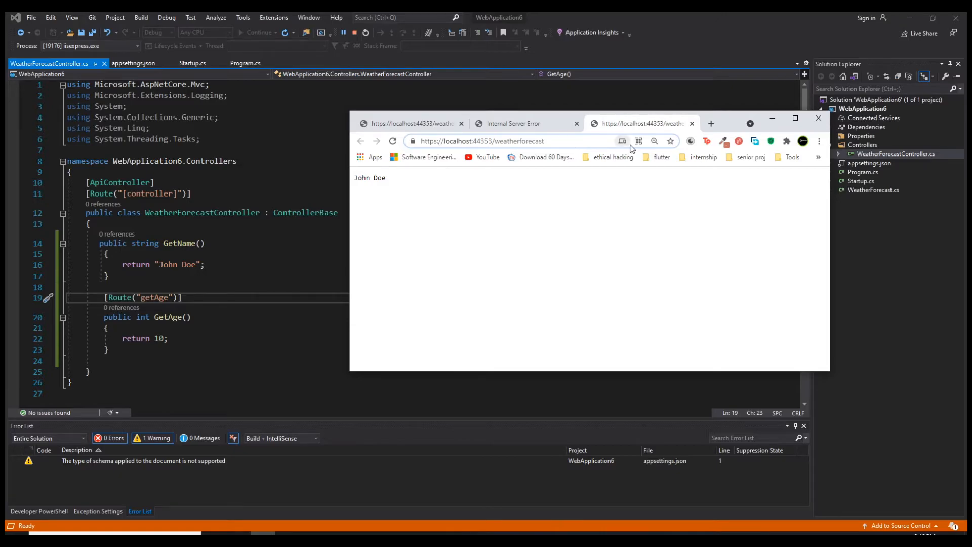
pyautogui.write('/getAge')
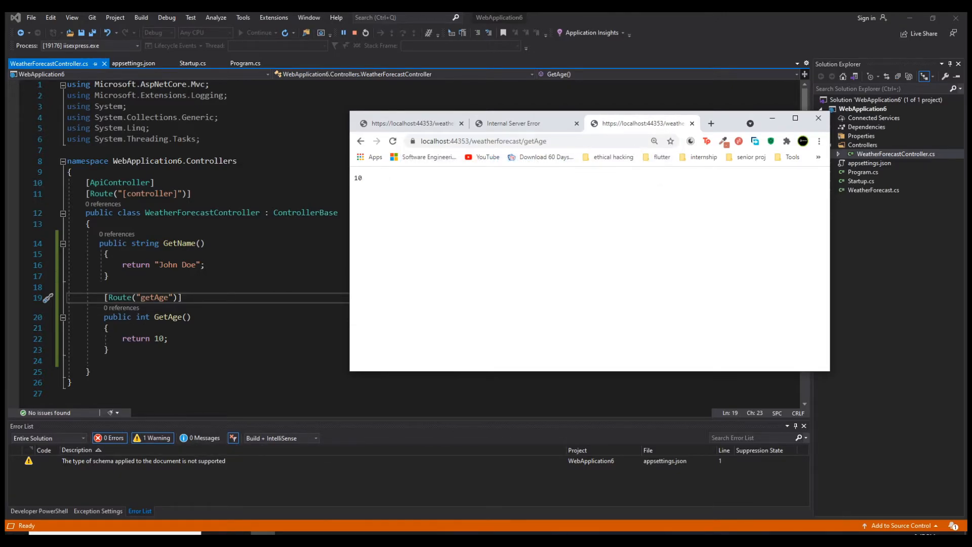
pyautogui.doubleClick(357, 178)
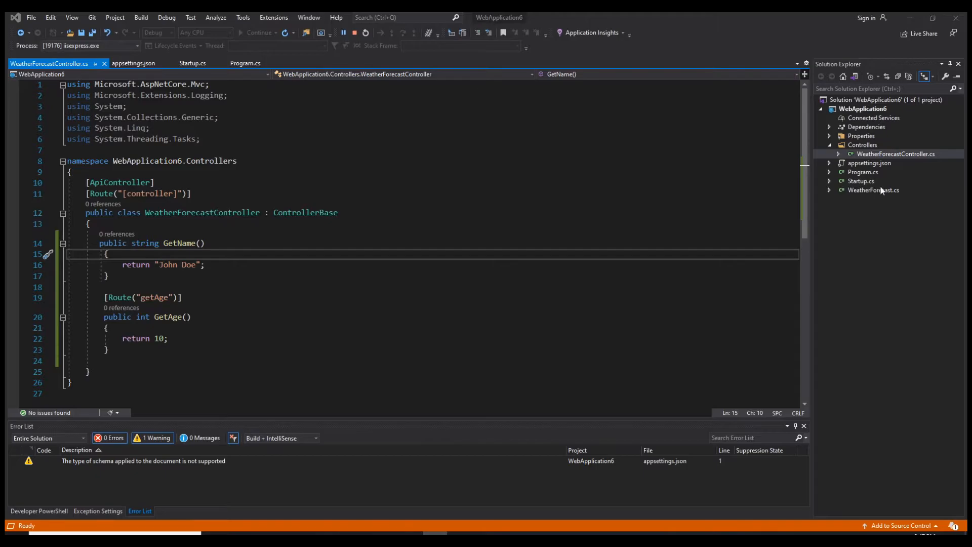
# Open WeatherForecast.cs and review its Date, TemperatureC, TemperatureF and Summary properties.
pyautogui.doubleClick(873, 190)
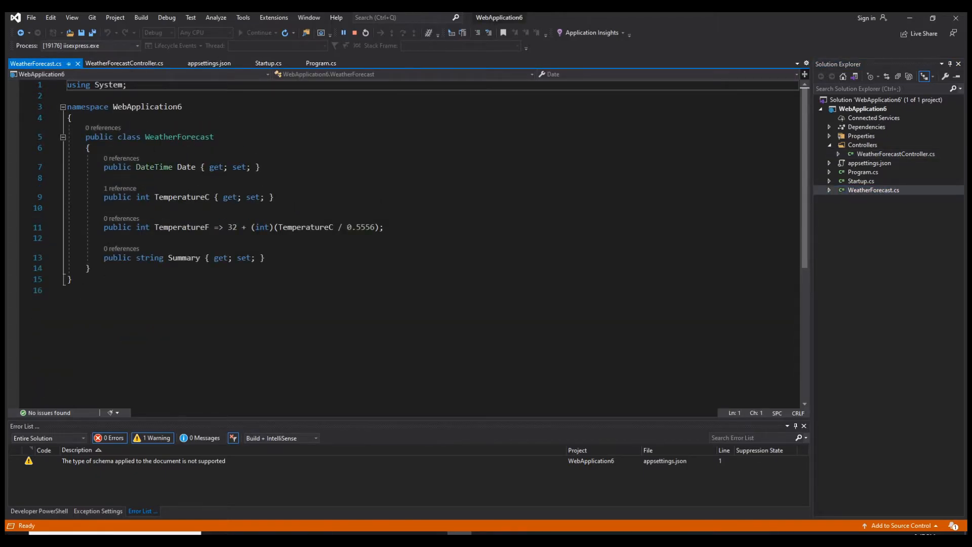
pyautogui.moveTo(91, 147); pyautogui.dragTo(91, 268)
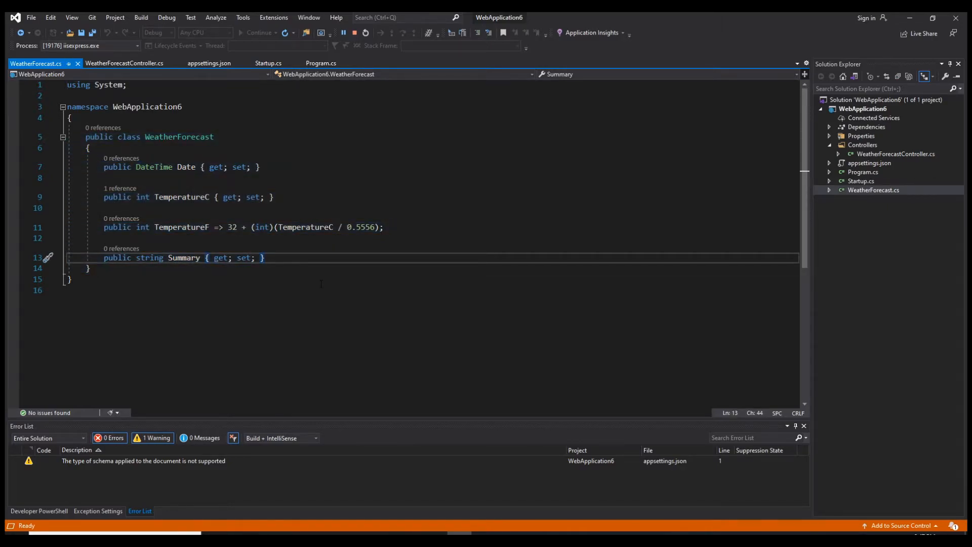
pyautogui.moveTo(437, 273)
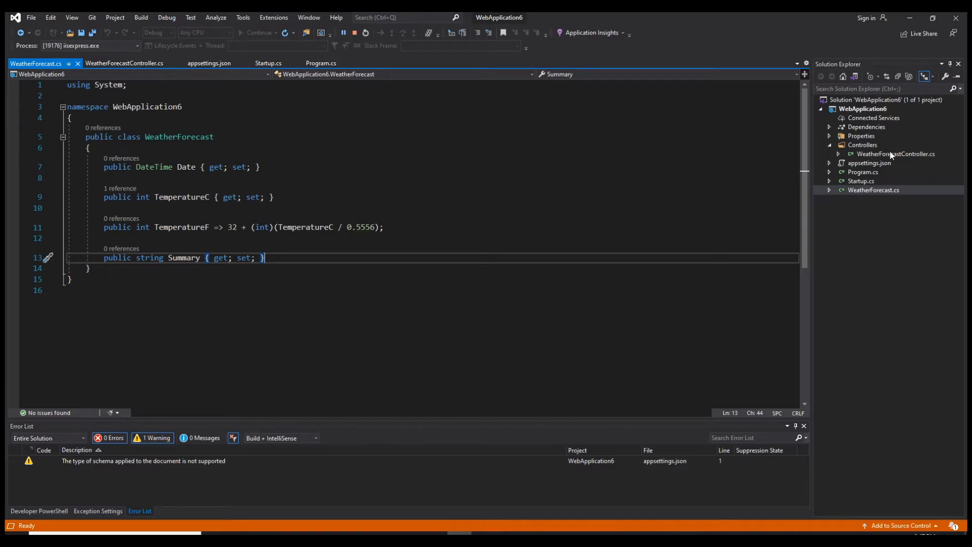
# Prefix the controller's Route attribute with api/ so it reads api/[controller].
pyautogui.click(124, 63)
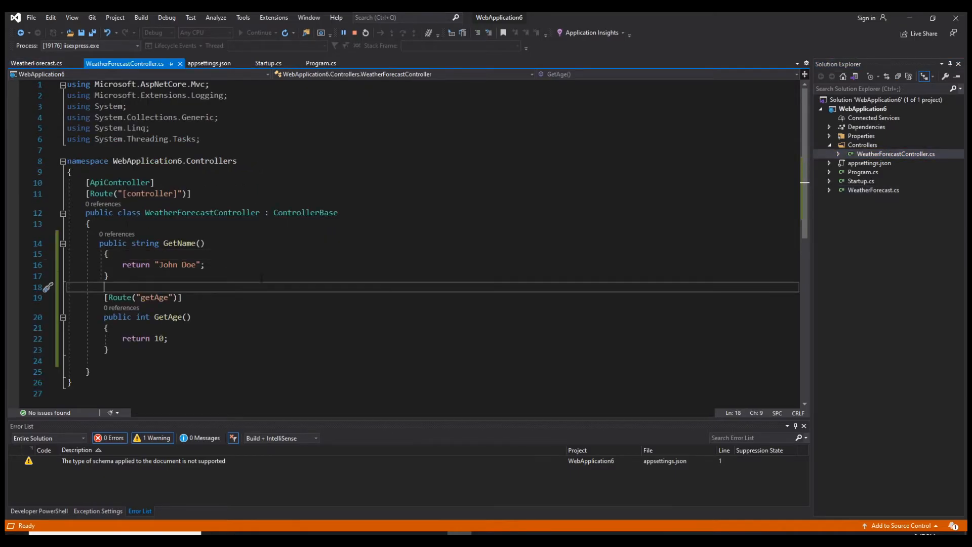
pyautogui.doubleClick(119, 182)
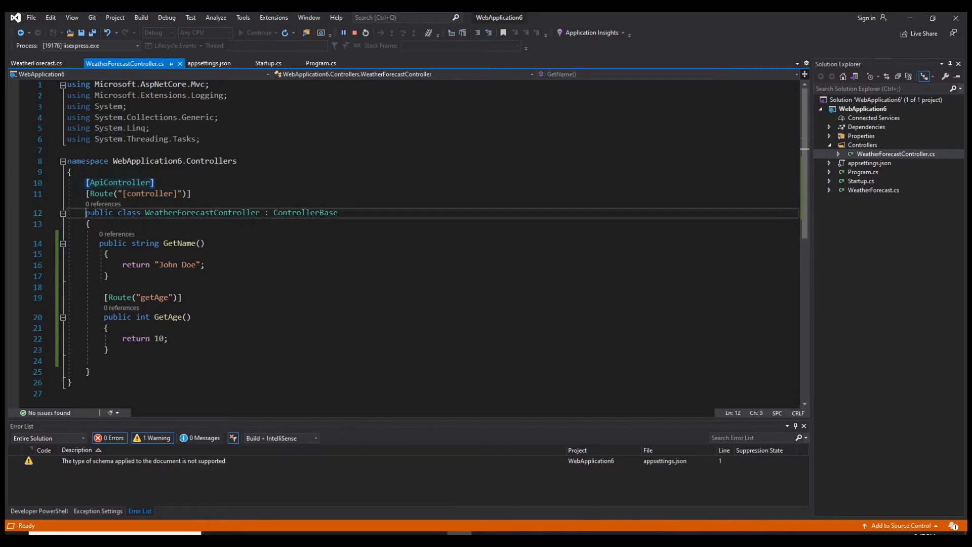
pyautogui.doubleClick(306, 212)
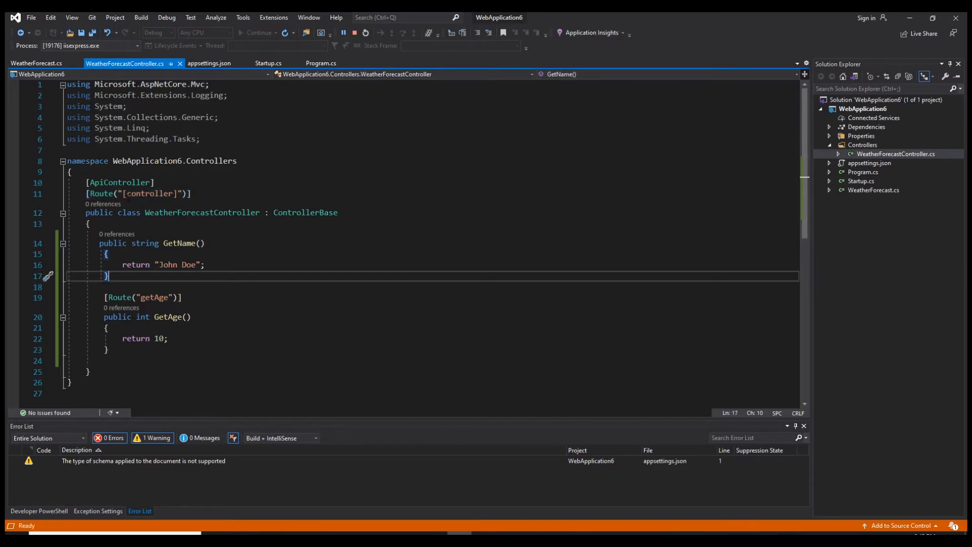
pyautogui.write('a/')
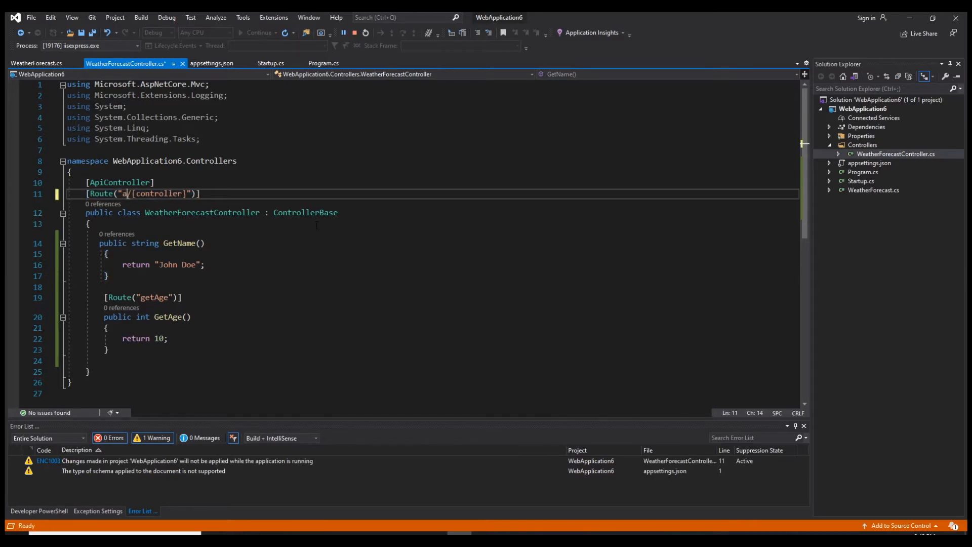
pyautogui.write('pi')
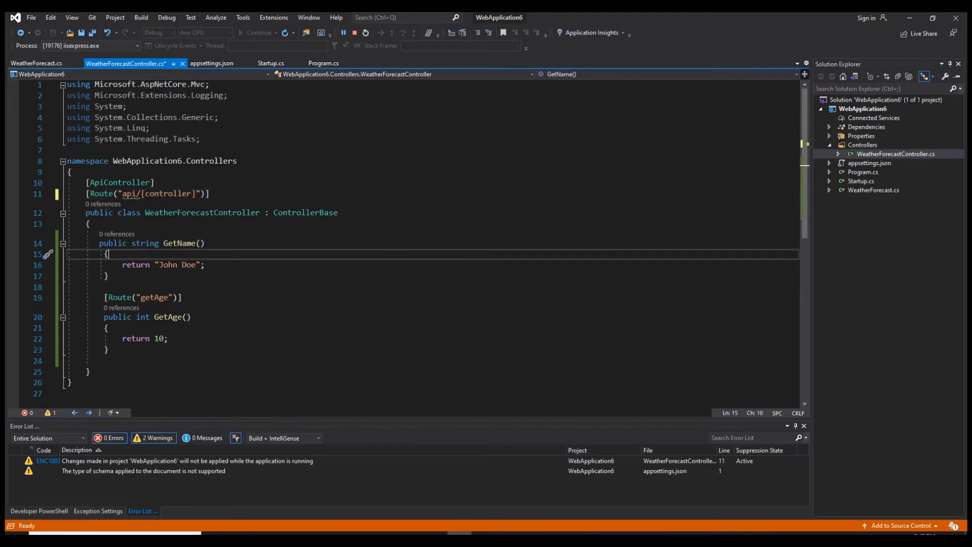
pyautogui.doubleClick(130, 193)
pyautogui.write('[HttpGet')
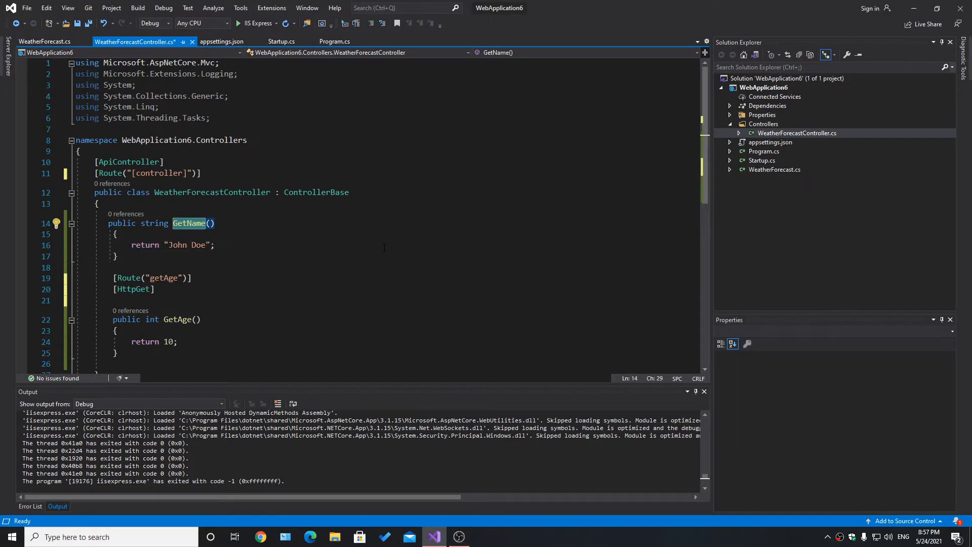
# Rename the controller class to jifdjsofs and change its route to getName.
pyautogui.write('jdosiajdiajdioa')
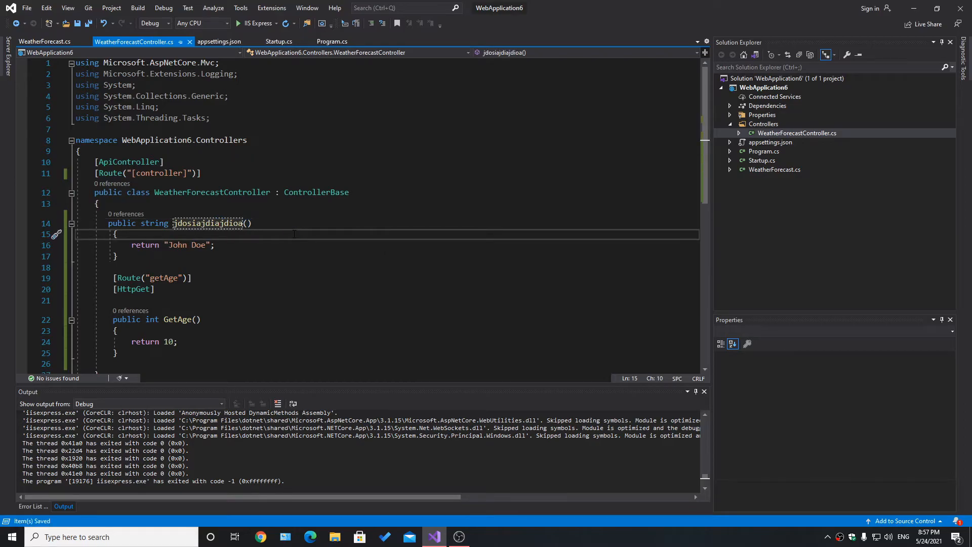
pyautogui.click(279, 23)
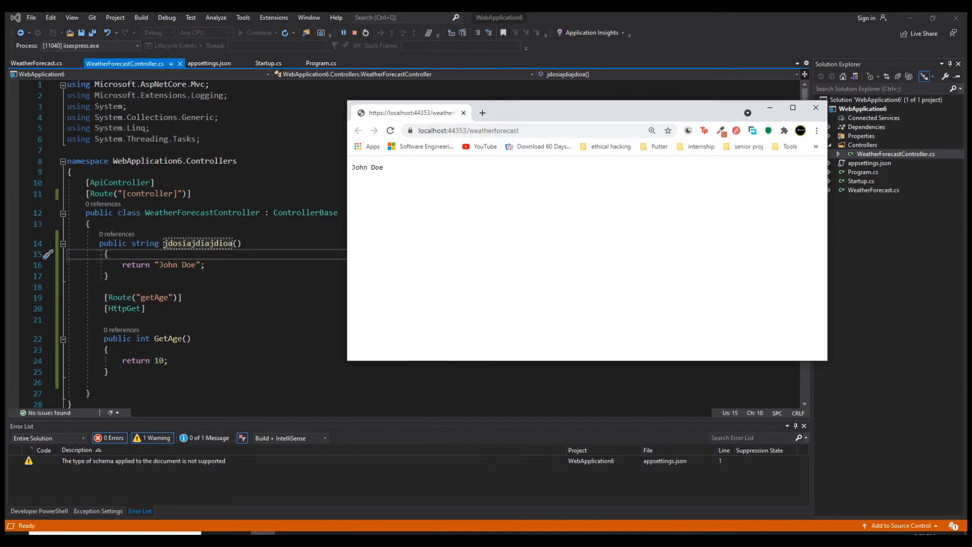
pyautogui.doubleClick(198, 243)
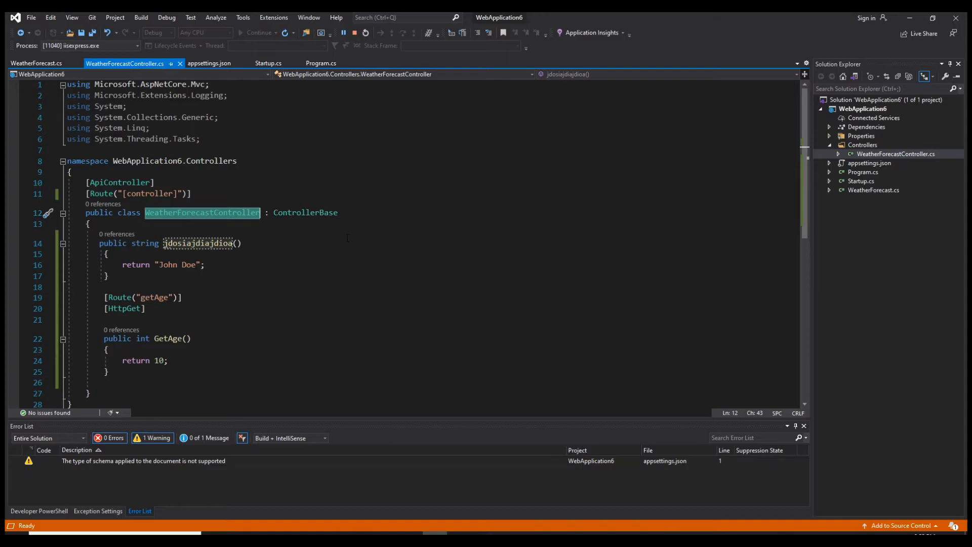
pyautogui.write('jifdjsof')
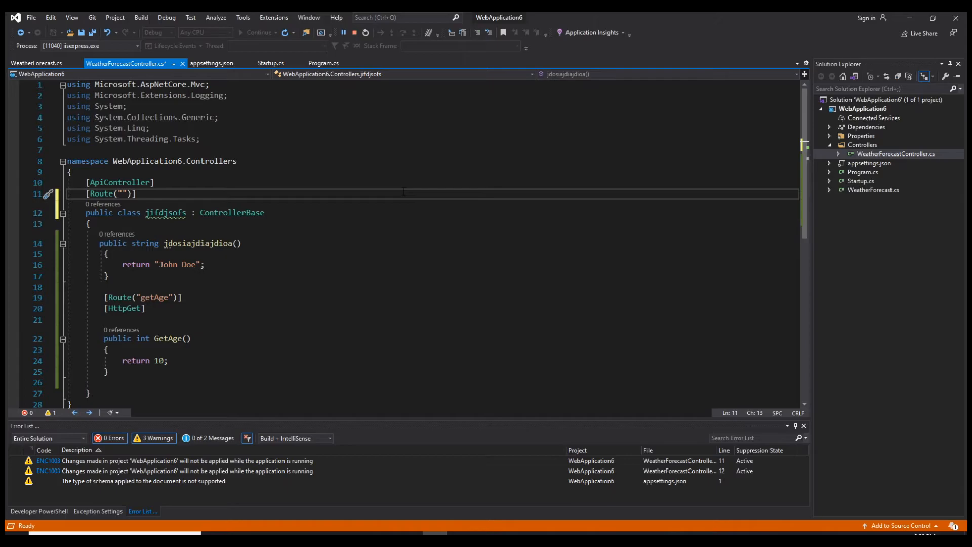
pyautogui.write('getName')
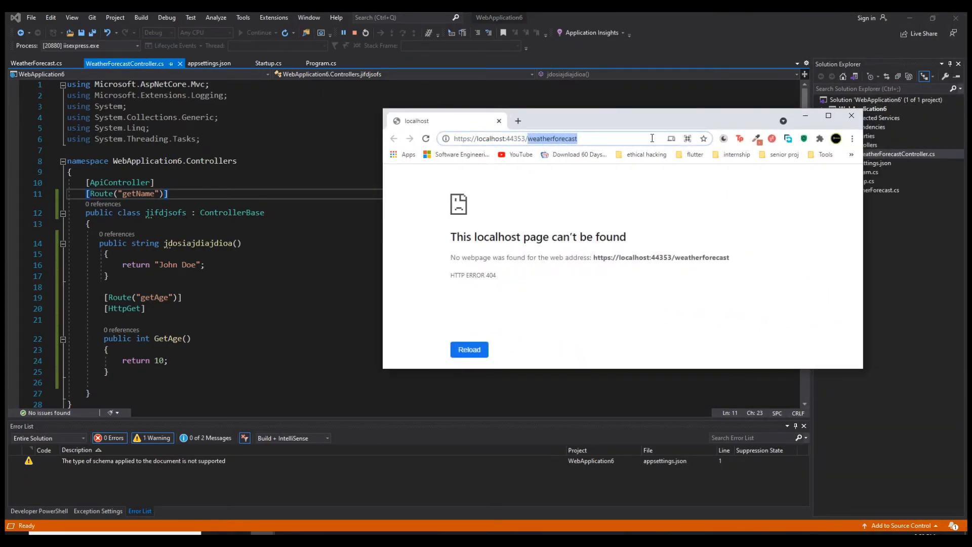
# Browse to the /getName route, which returns John Doe.
pyautogui.write('getName')
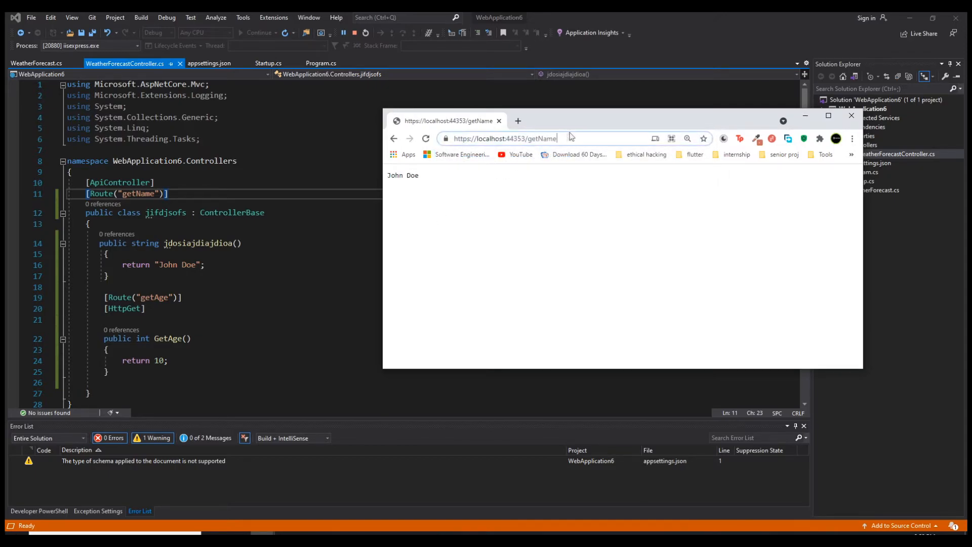
pyautogui.write('/ge')
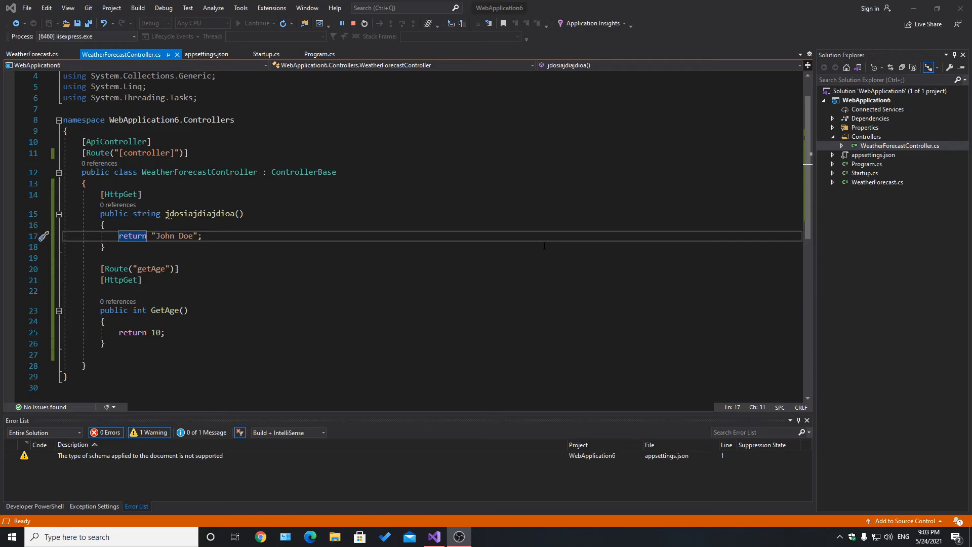
# Review Startup.cs Configure middleware: UseHttpsRedirection, routing, authorization and MapControllers.
pyautogui.click(865, 174)
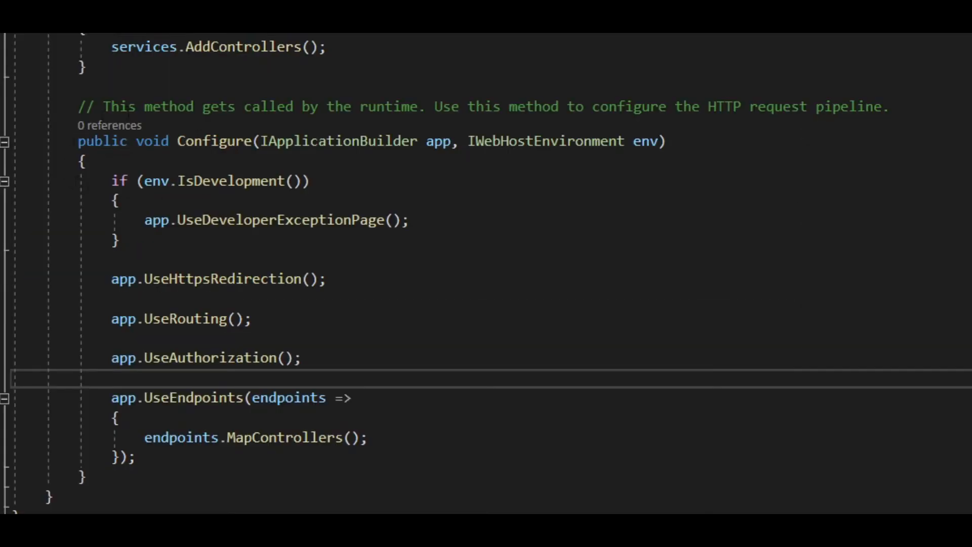
pyautogui.doubleClick(214, 141)
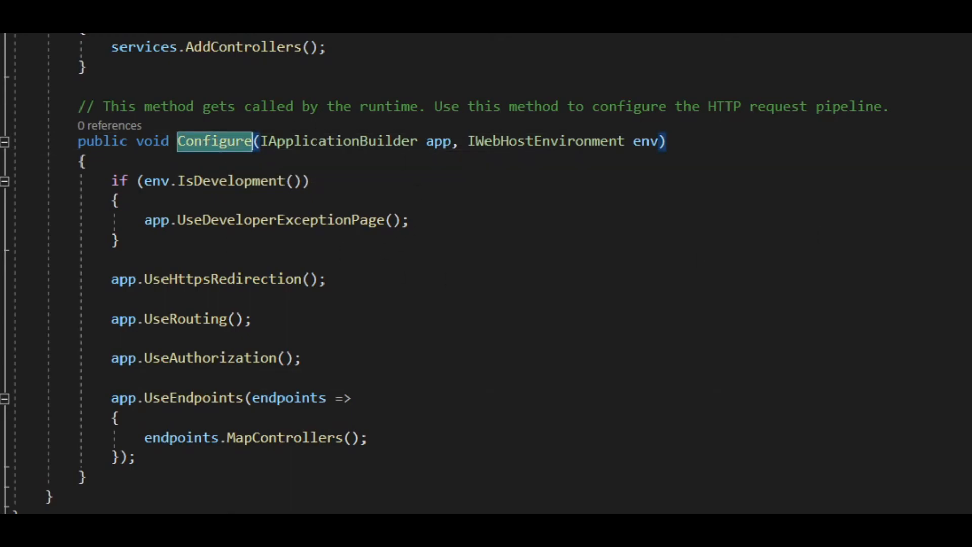
pyautogui.moveTo(281, 260)
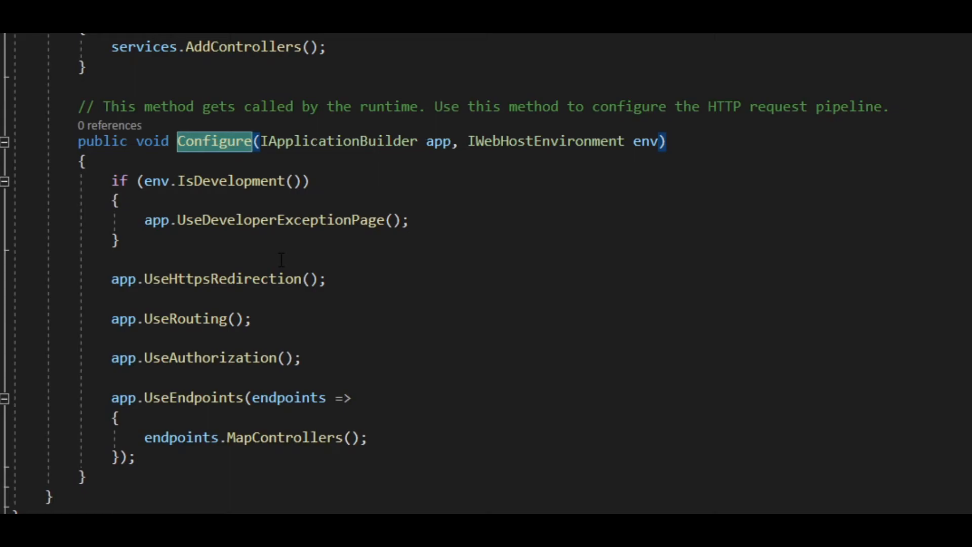
pyautogui.tripleClick(180, 319)
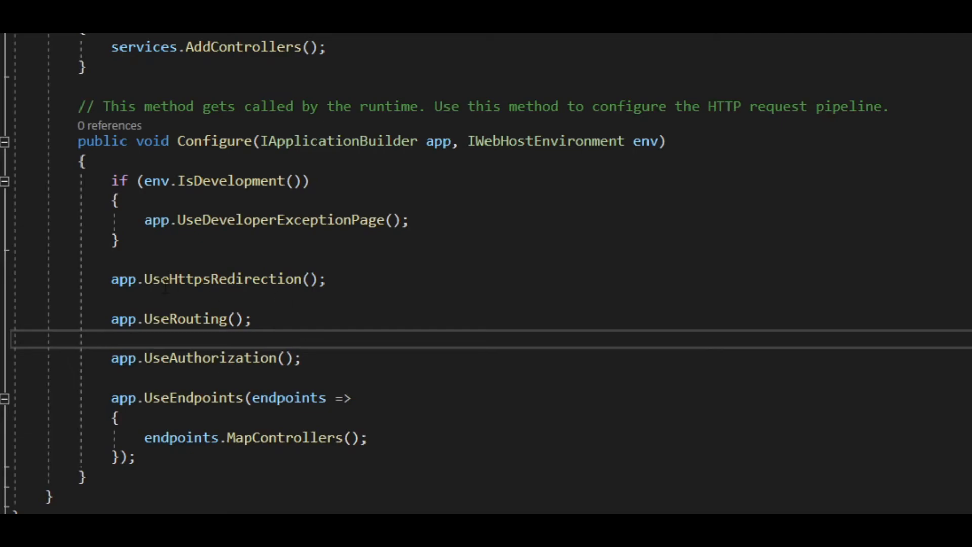
pyautogui.tripleClick(217, 279)
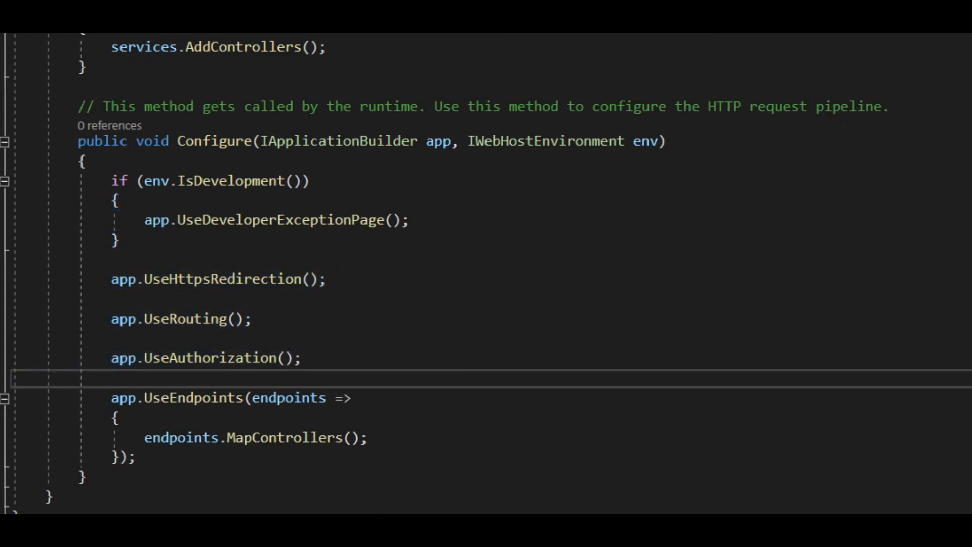
pyautogui.moveTo(111, 278); pyautogui.dragTo(111, 299)
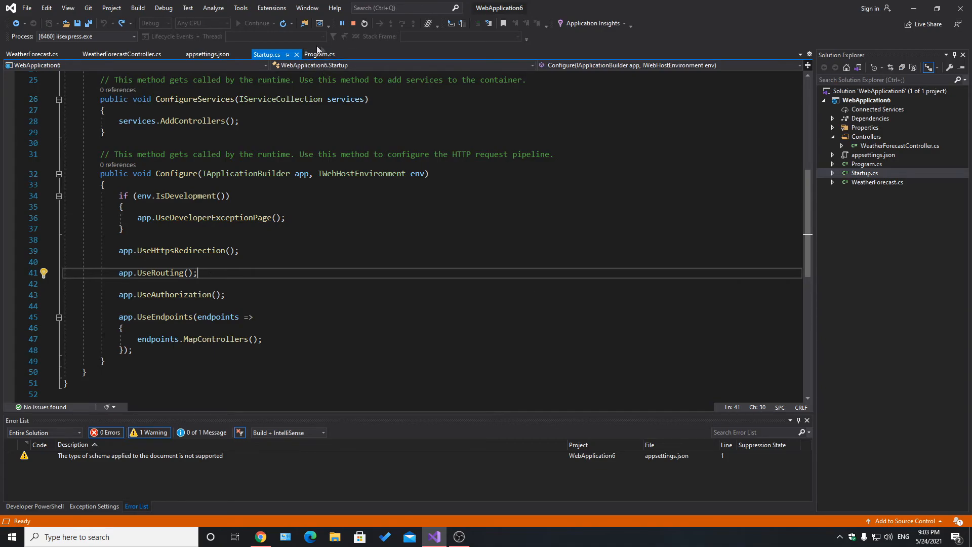
# Relaunch the app to see John Doe, then stop debugging.
pyautogui.click(353, 23)
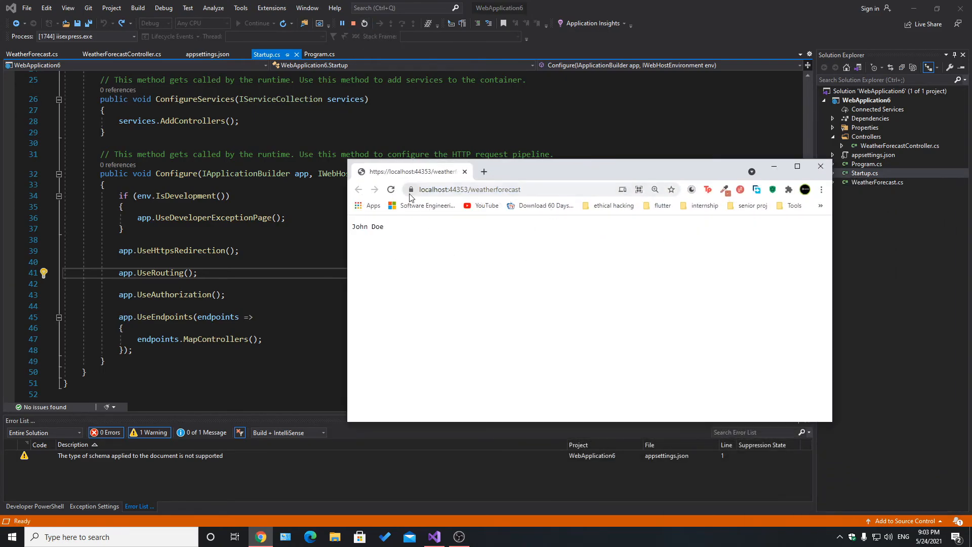
pyautogui.moveTo(254, 26)
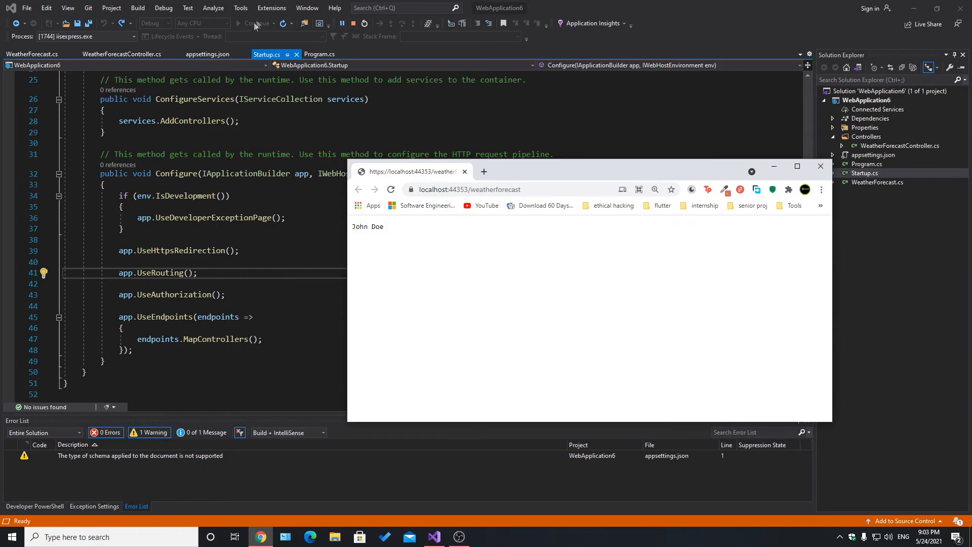
pyautogui.click(821, 166)
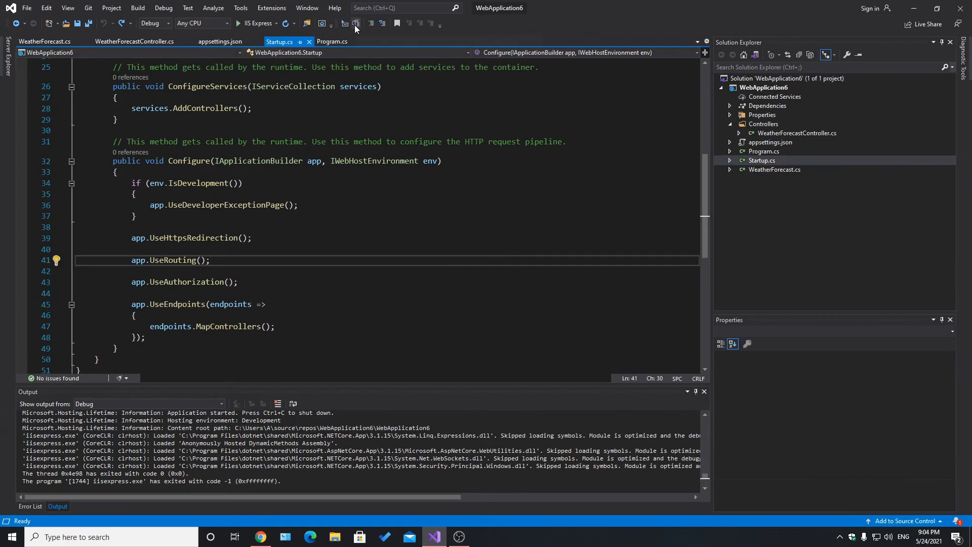
pyautogui.click(277, 23)
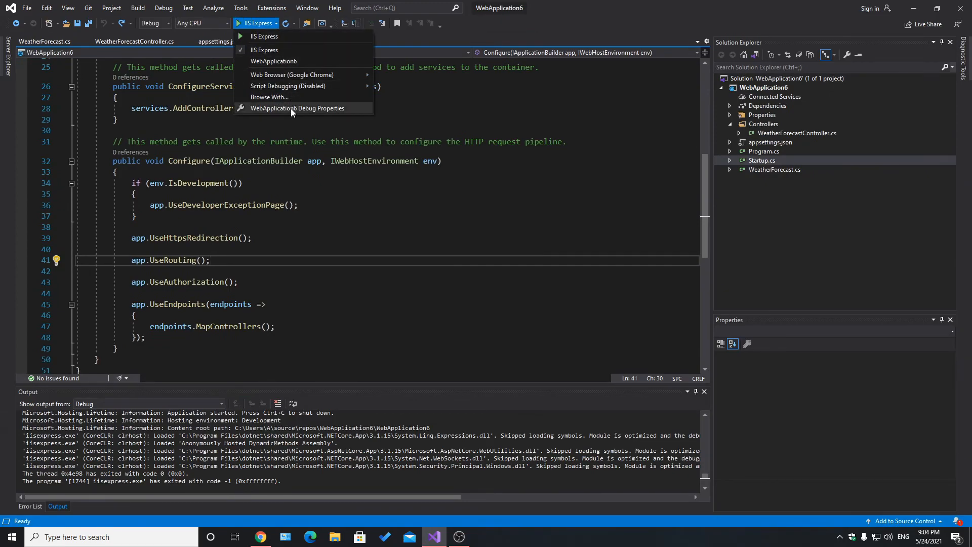
pyautogui.click(299, 108)
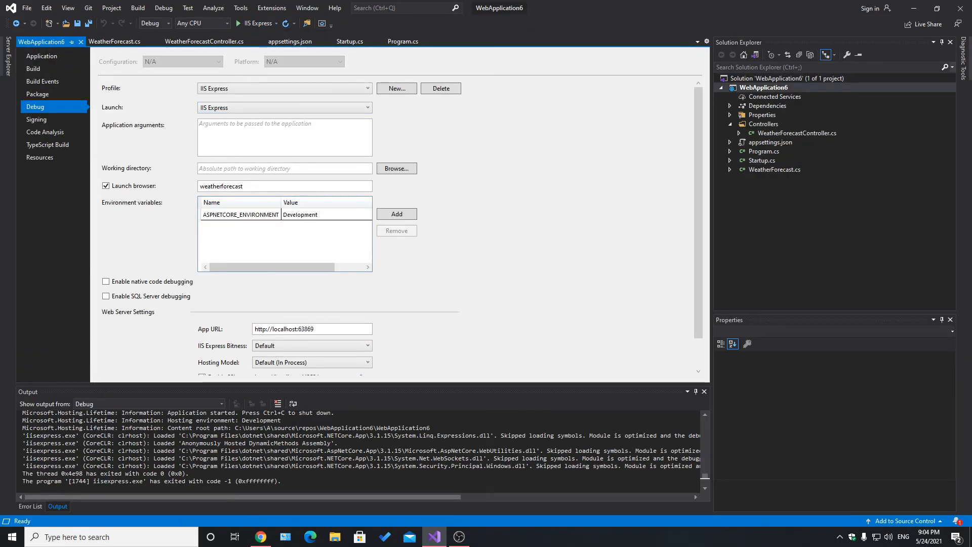
pyautogui.scroll(-3)
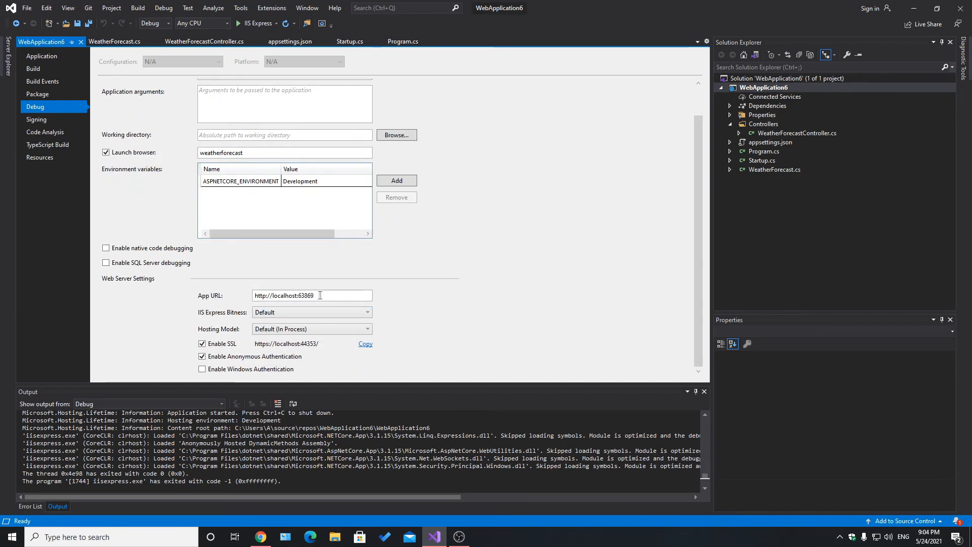
pyautogui.tripleClick(285, 296)
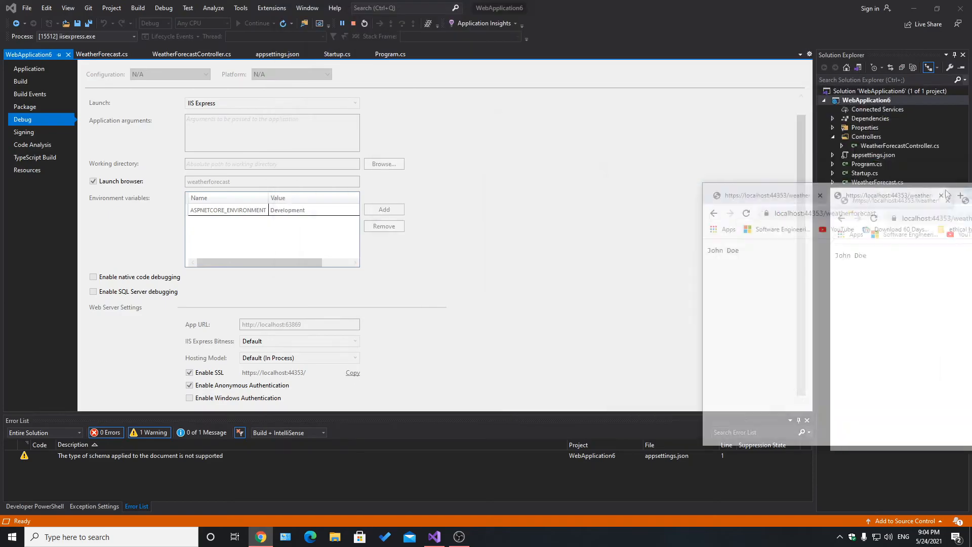
pyautogui.click(337, 55)
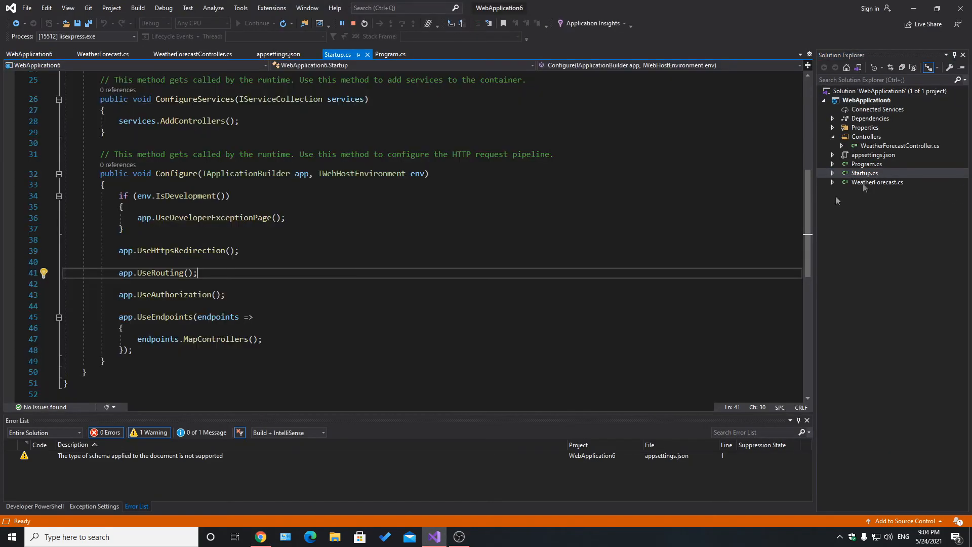
pyautogui.tripleClick(176, 250)
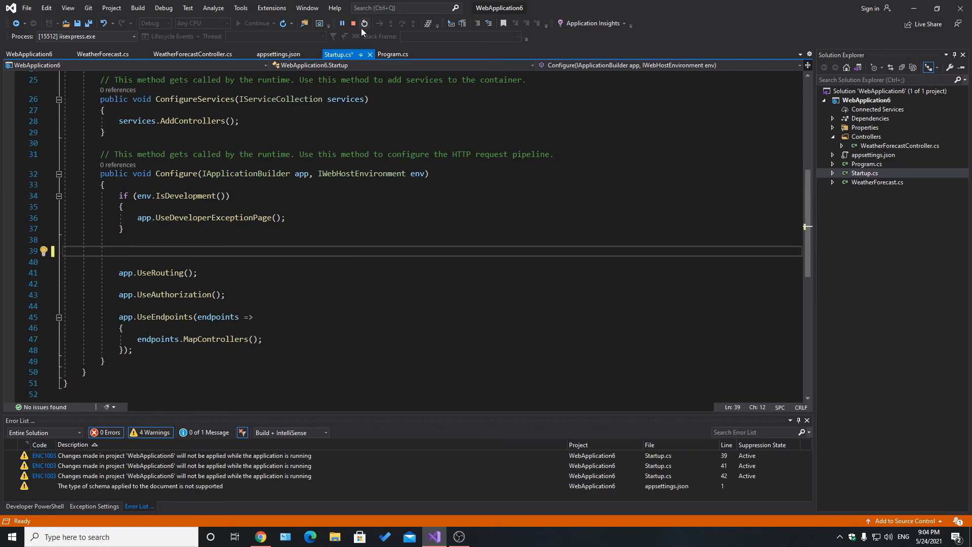
pyautogui.click(352, 22)
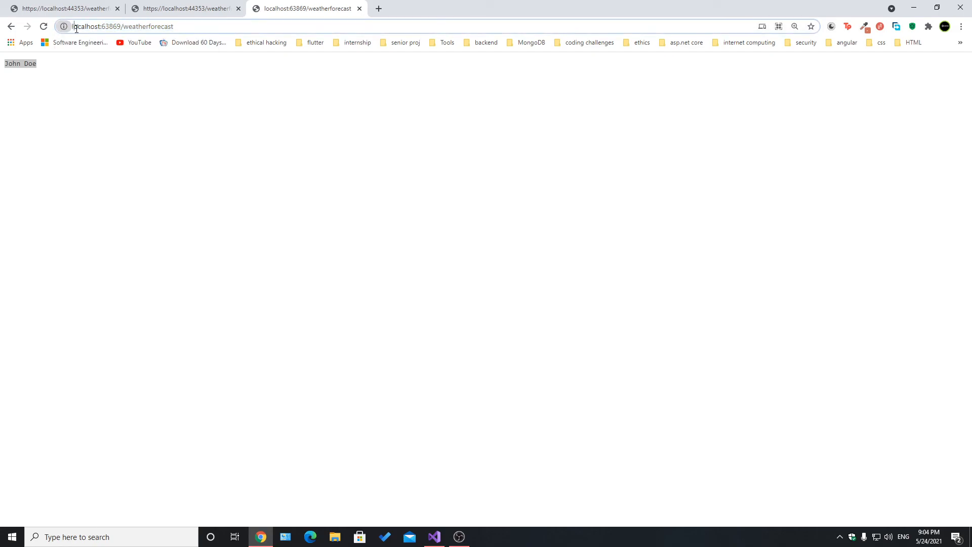
pyautogui.click(434, 537)
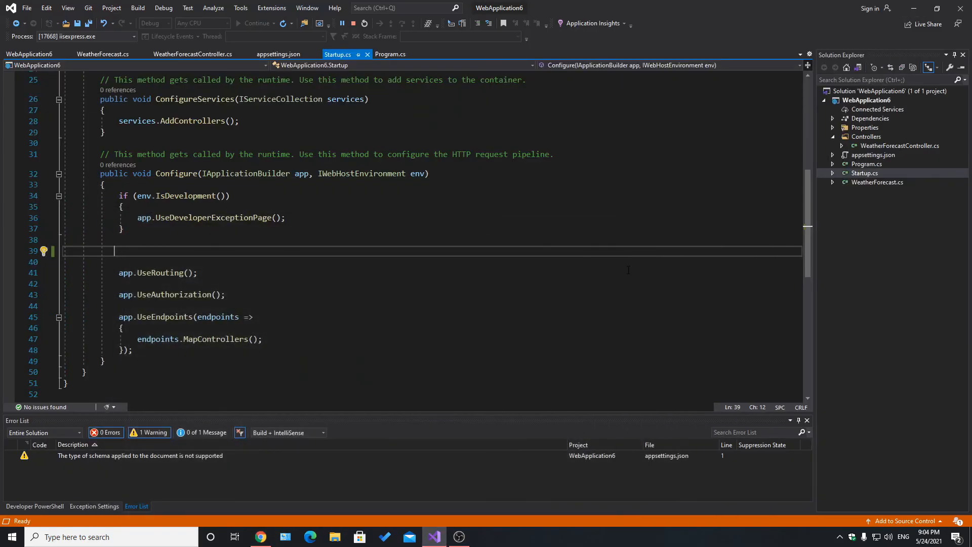